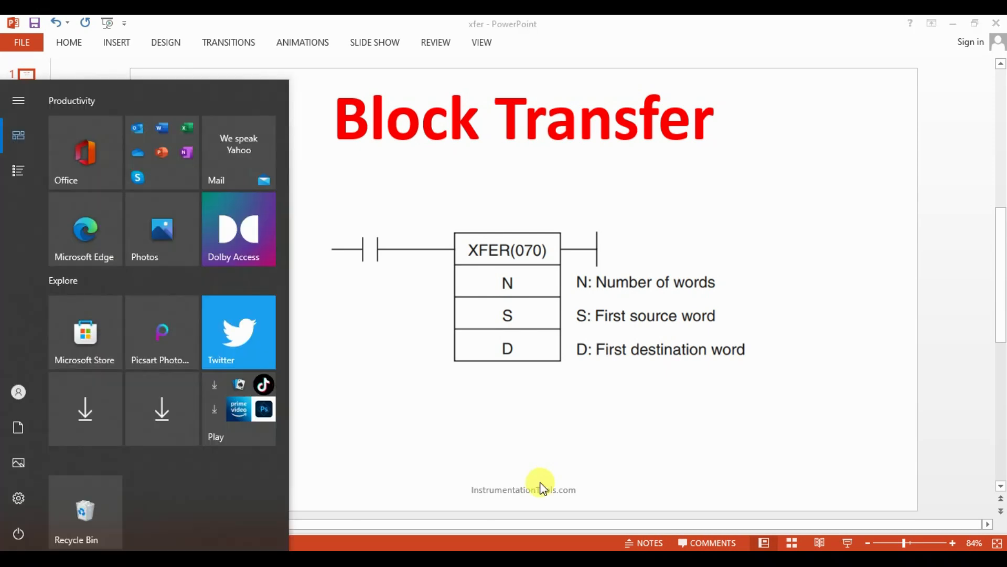
Return to PowerPoint and show slide 2, the D100–D109 to D200–D209 XFER example.
{"action": "left_click", "coordinate": [540, 481]}
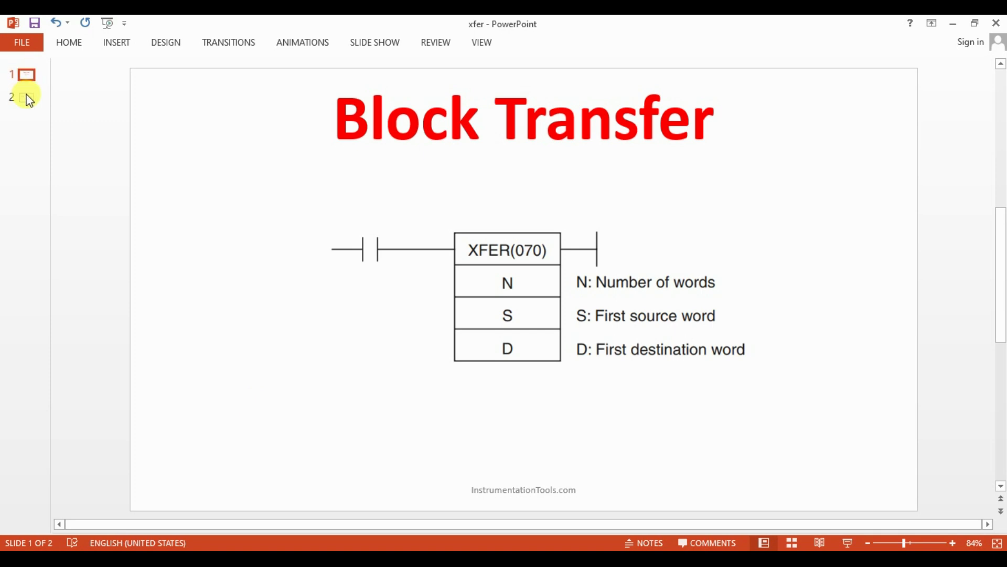
{"action": "left_click", "coordinate": [27, 98]}
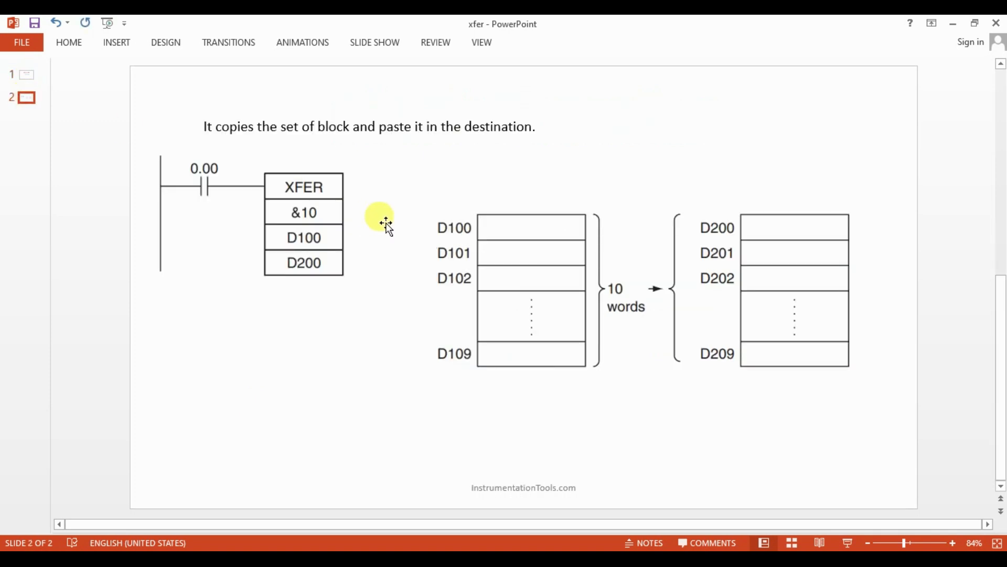
{"action": "mouse_move", "coordinate": [304, 238]}
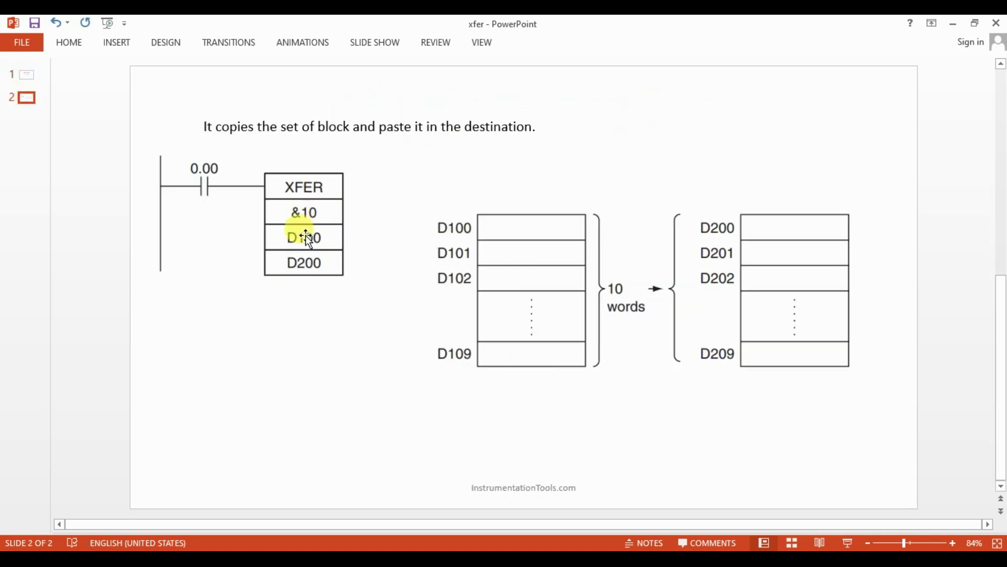
{"action": "mouse_move", "coordinate": [287, 270]}
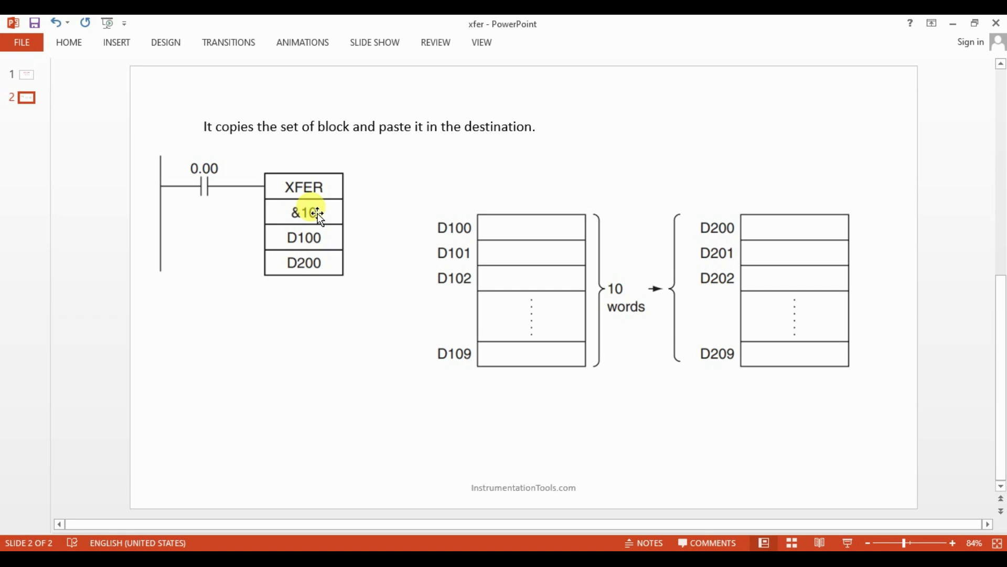
{"action": "mouse_move", "coordinate": [466, 241]}
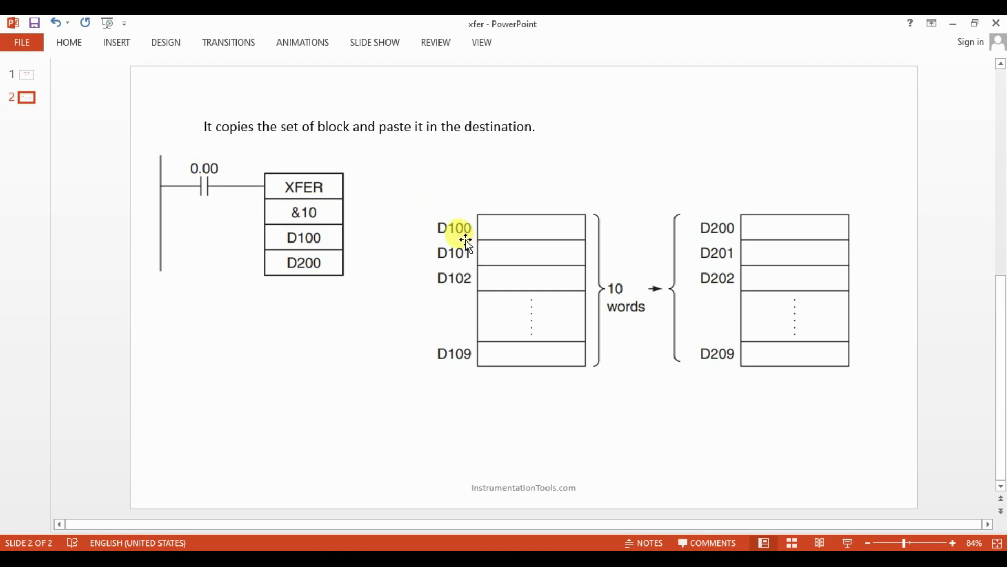
{"action": "mouse_move", "coordinate": [451, 339]}
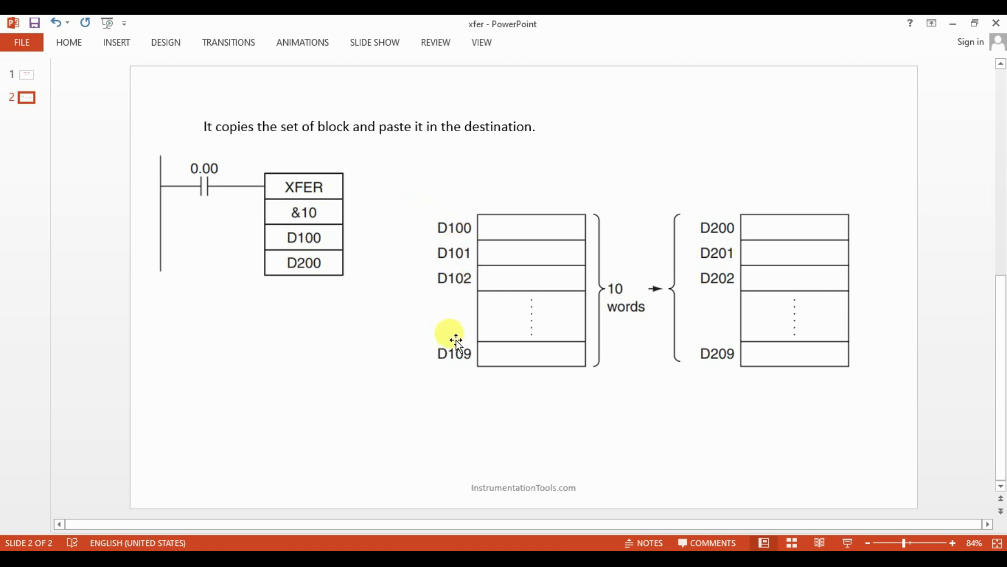
{"action": "mouse_move", "coordinate": [505, 270]}
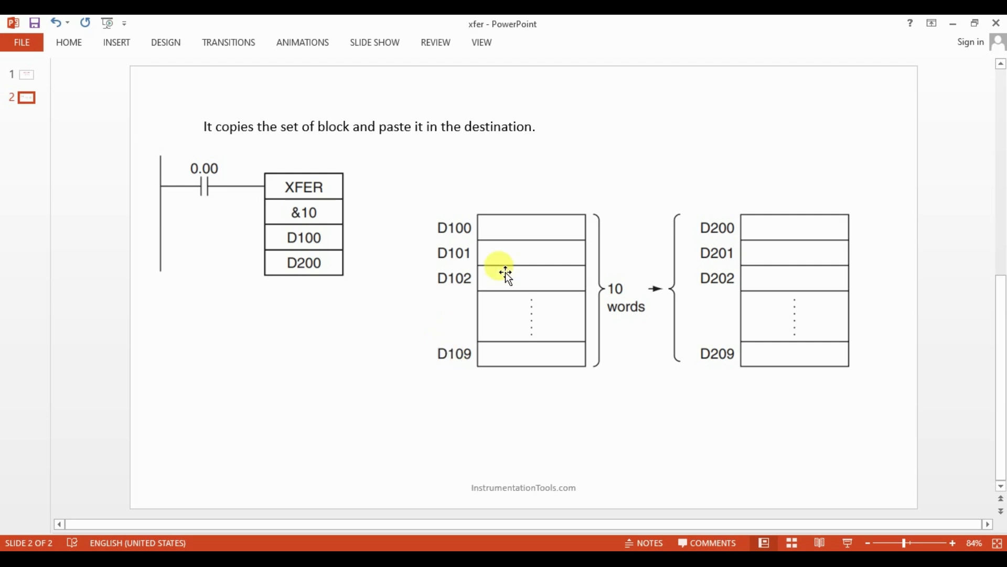
{"action": "mouse_move", "coordinate": [545, 226]}
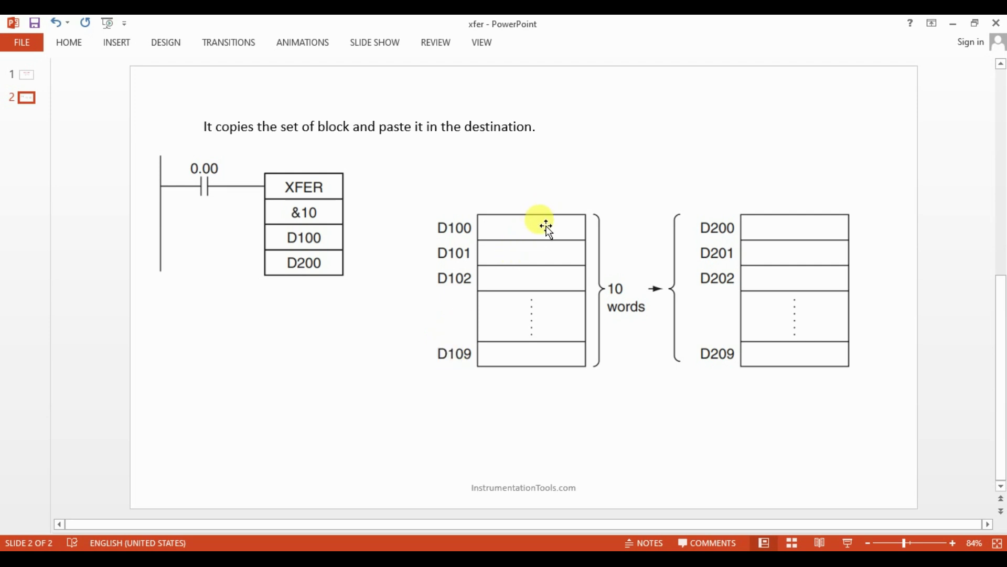
{"action": "mouse_move", "coordinate": [517, 357]}
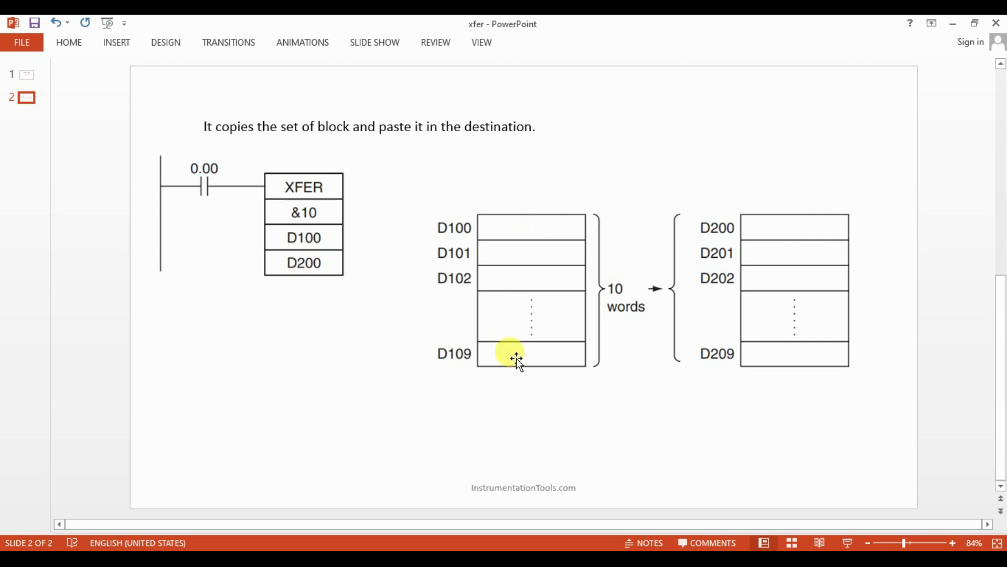
{"action": "mouse_move", "coordinate": [303, 212]}
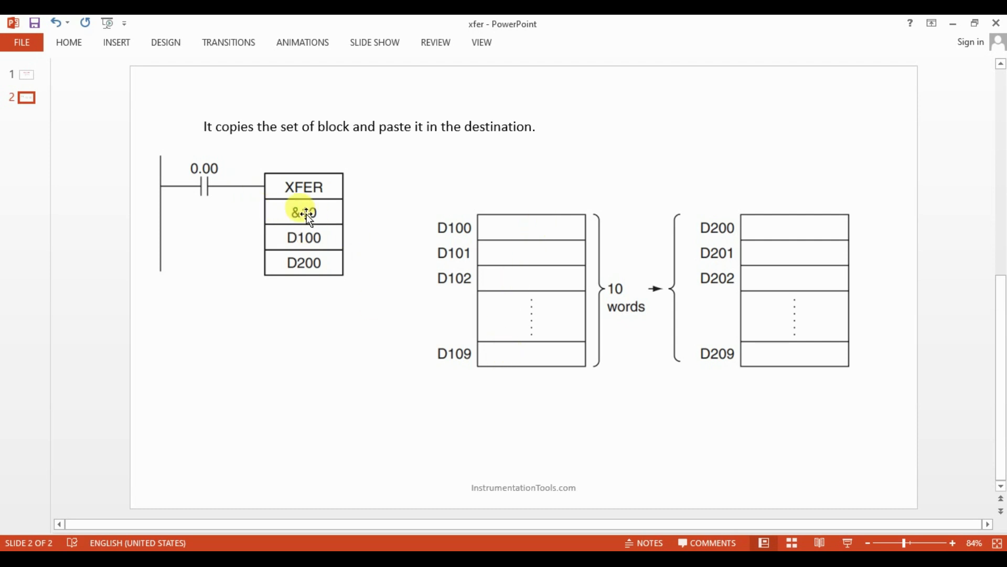
{"action": "mouse_move", "coordinate": [498, 241]}
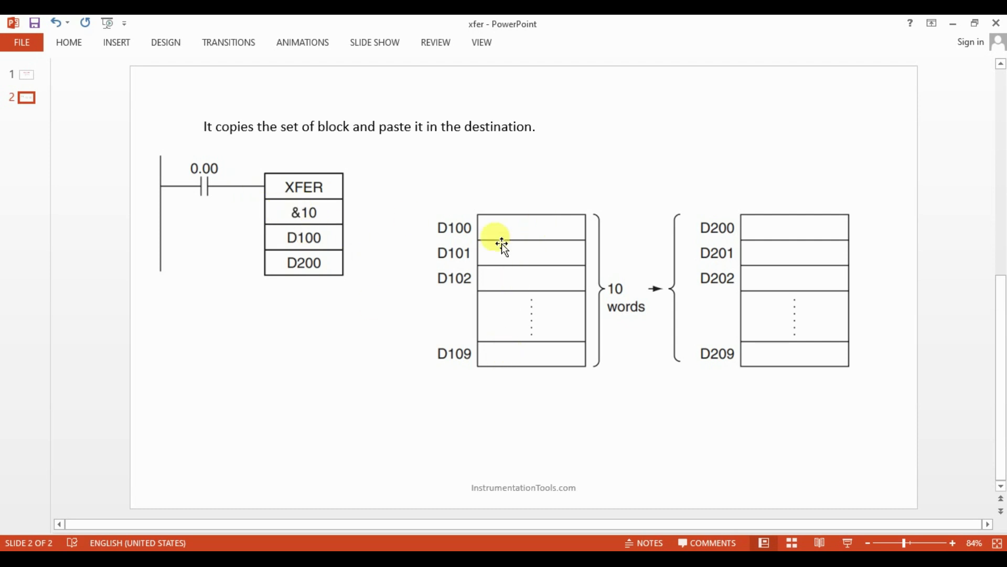
{"action": "mouse_move", "coordinate": [510, 447]}
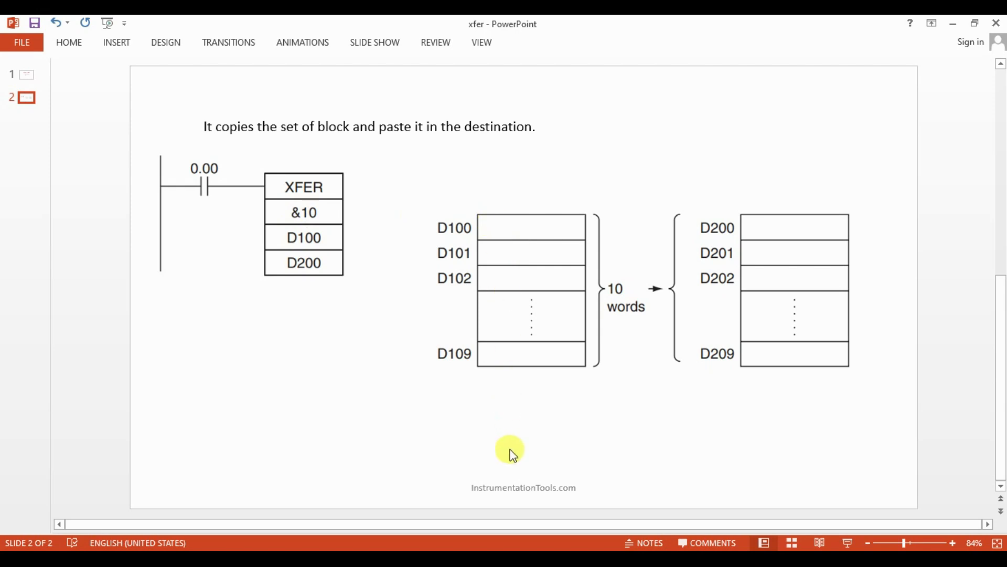
{"action": "mouse_move", "coordinate": [513, 284]}
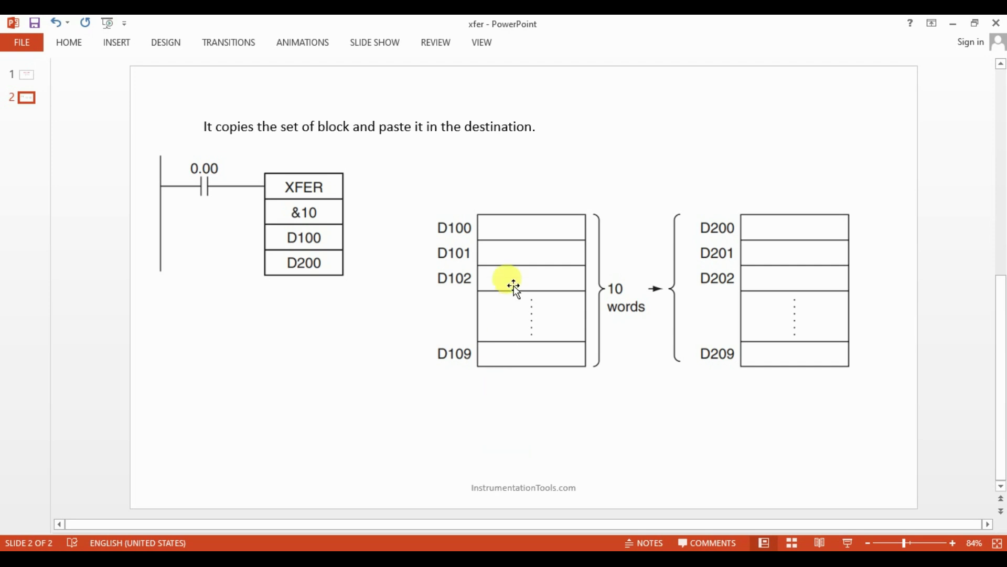
{"action": "mouse_move", "coordinate": [619, 276]}
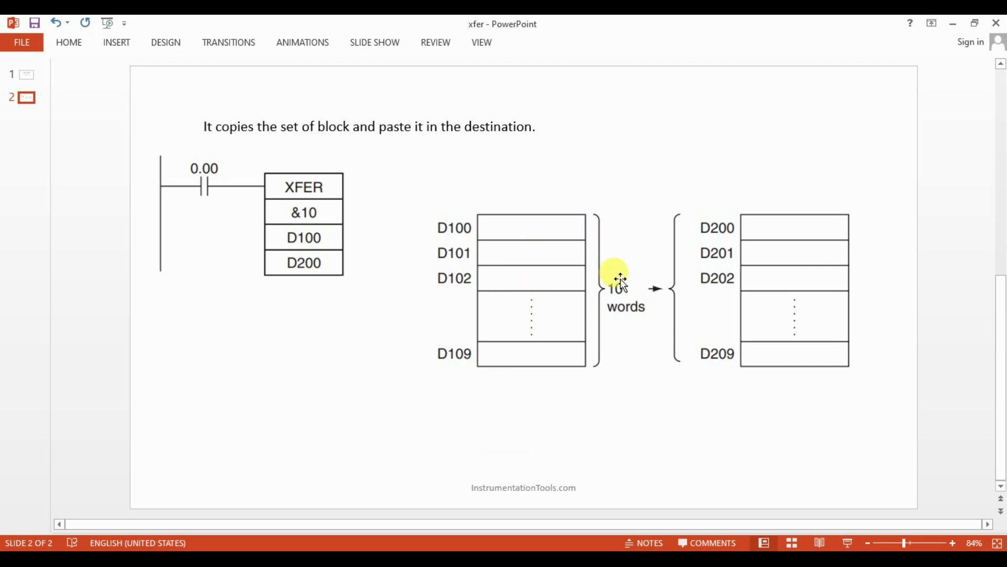
{"action": "mouse_move", "coordinate": [750, 249]}
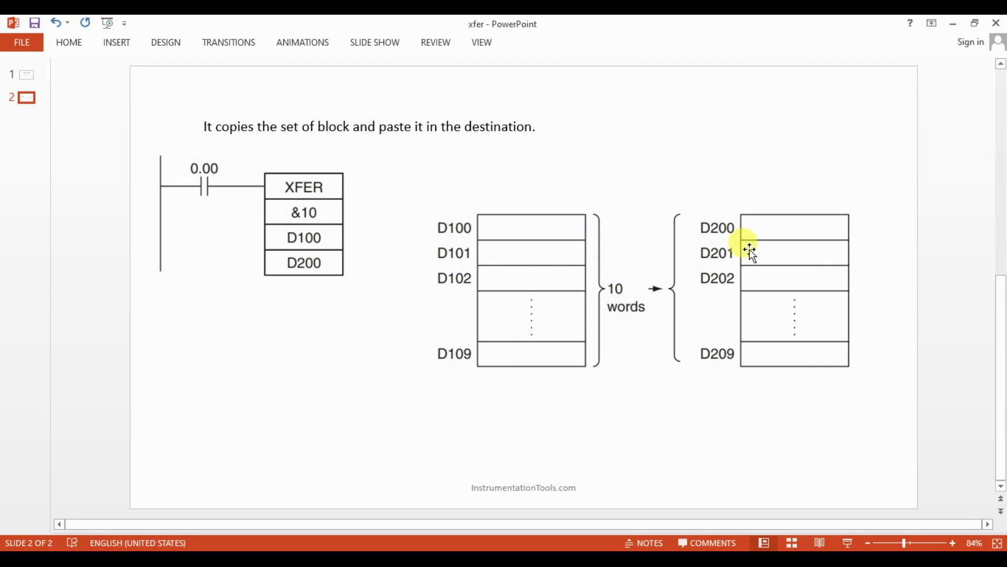
{"action": "mouse_move", "coordinate": [723, 232]}
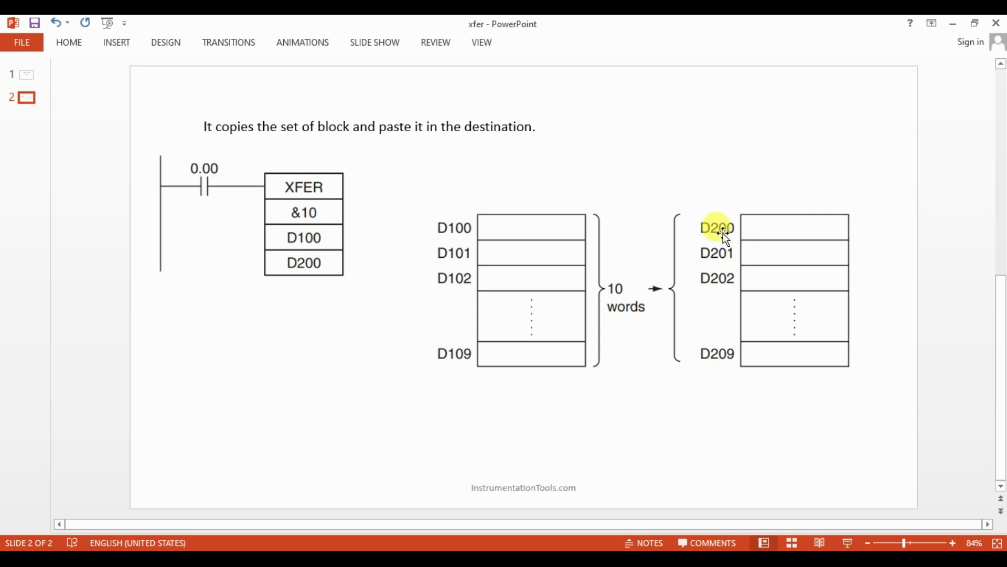
{"action": "mouse_move", "coordinate": [719, 366]}
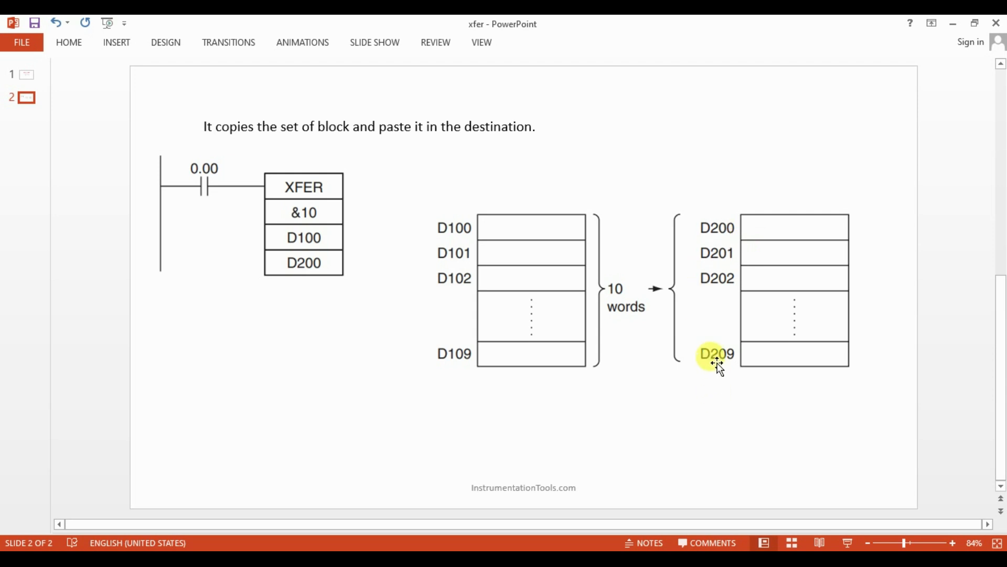
{"action": "mouse_move", "coordinate": [364, 273]}
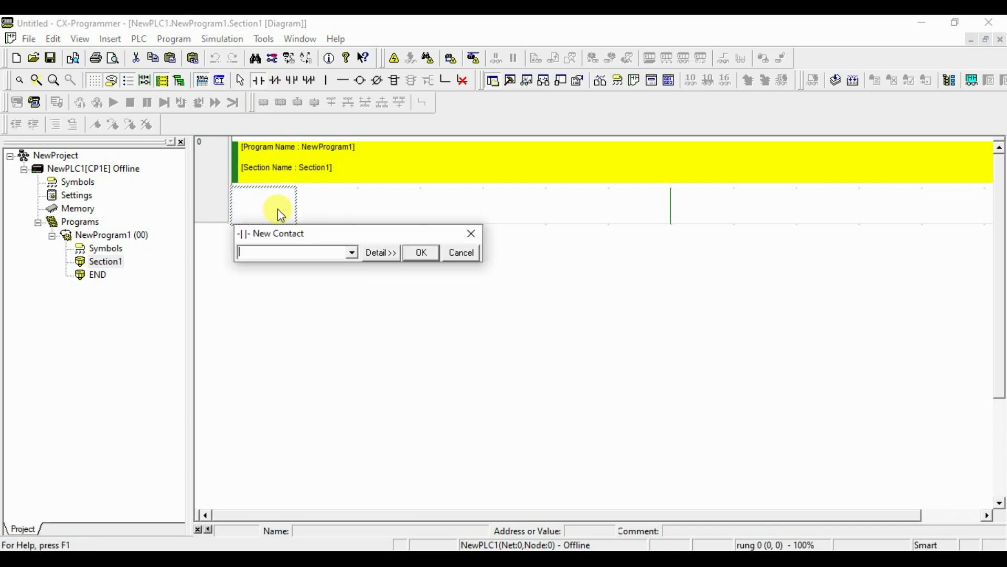
Accept contact 0.00, insert XFER &5 D100 D200, and wire the contact to it.
{"action": "left_click", "coordinate": [379, 251]}
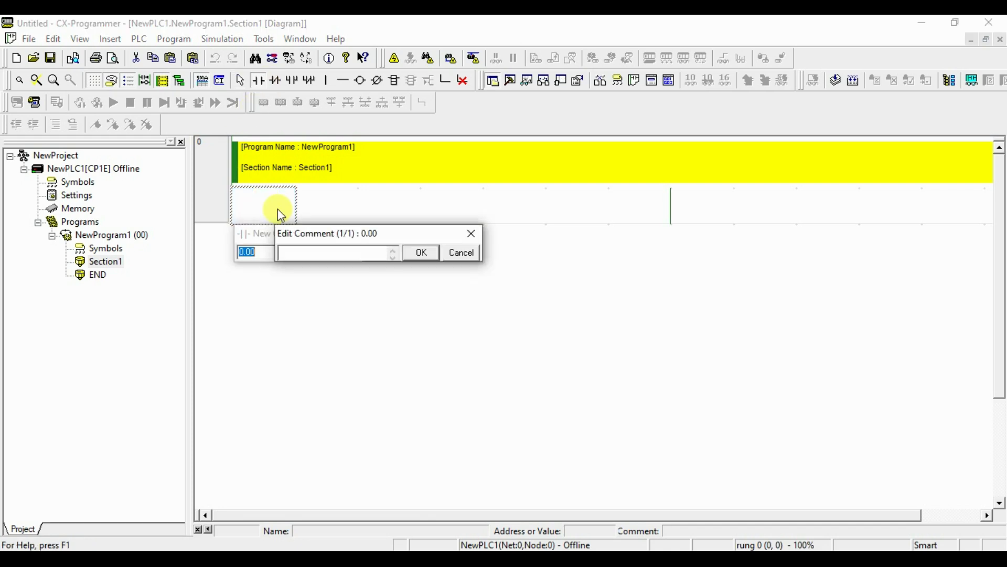
{"action": "left_click", "coordinate": [421, 252]}
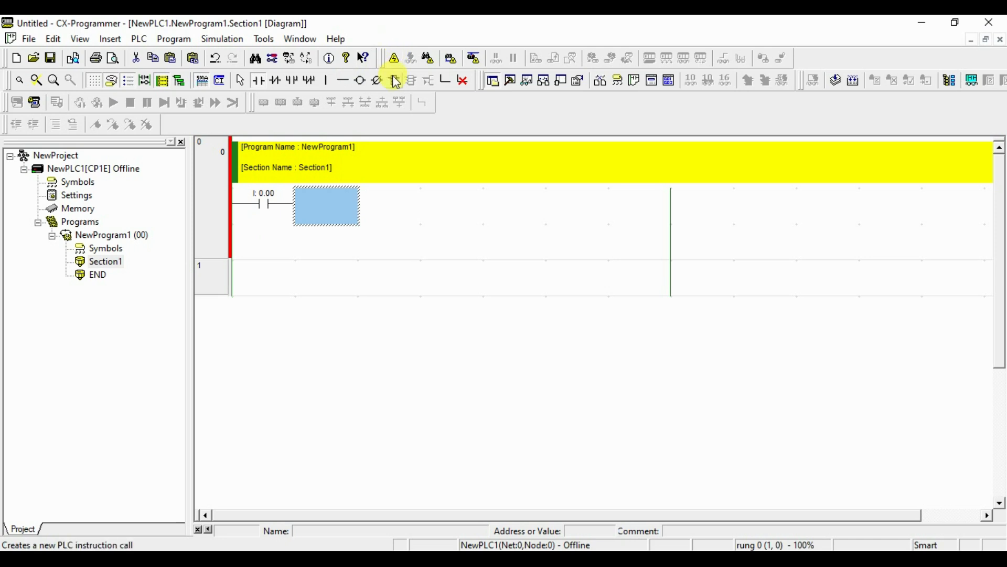
{"action": "left_click", "coordinate": [395, 81]}
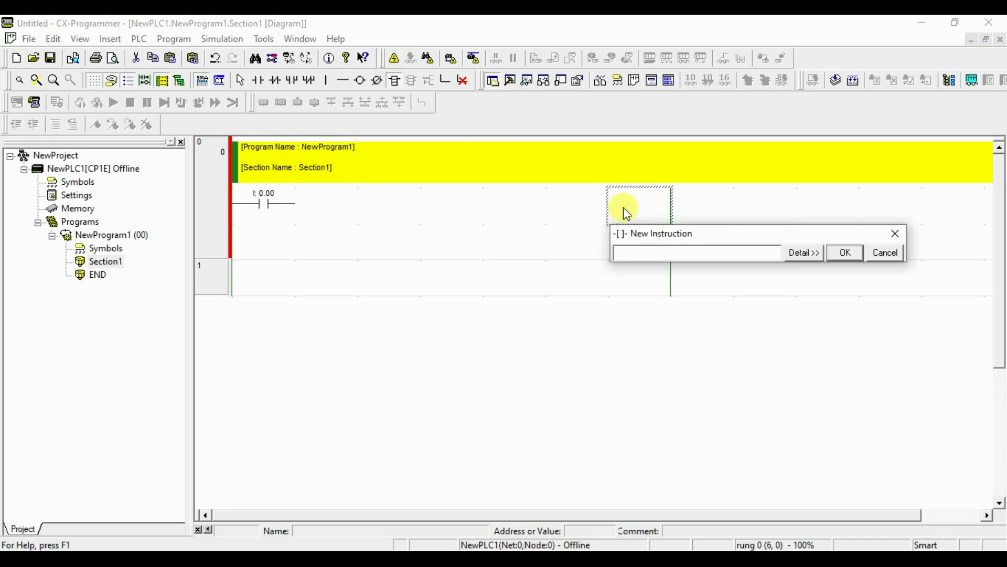
{"action": "type", "text": "XFER"}
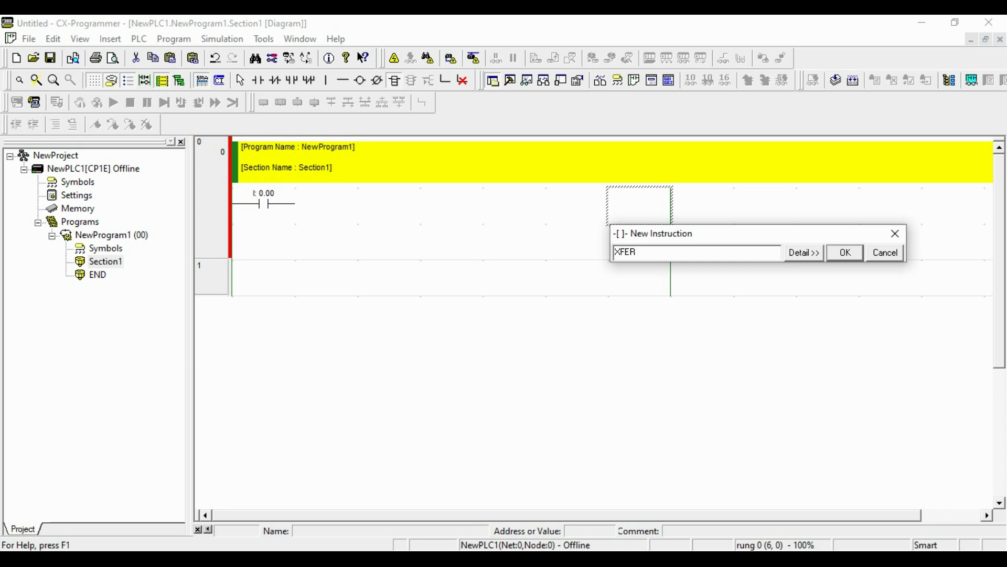
{"action": "type", "text": "&"}
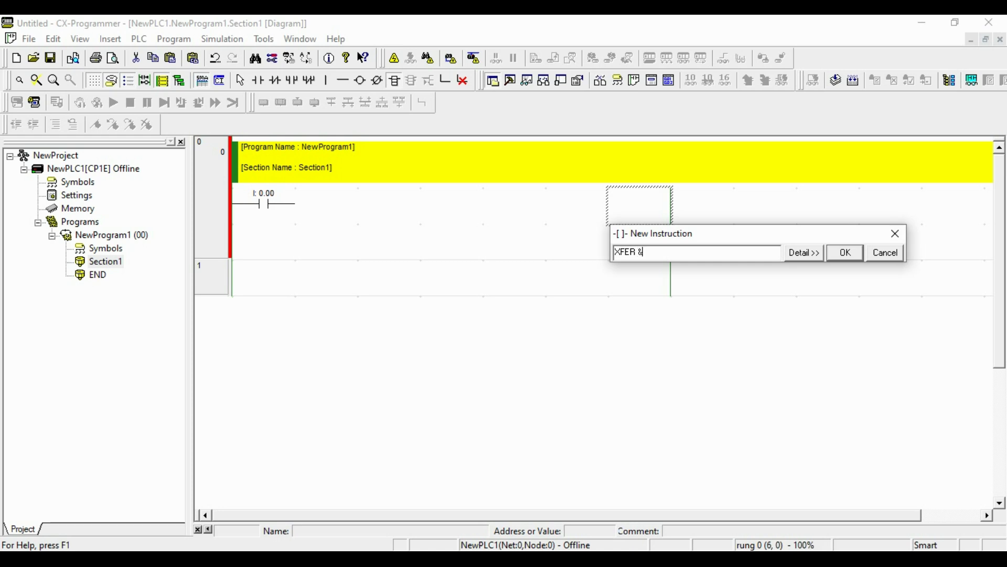
{"action": "type", "text": "5"}
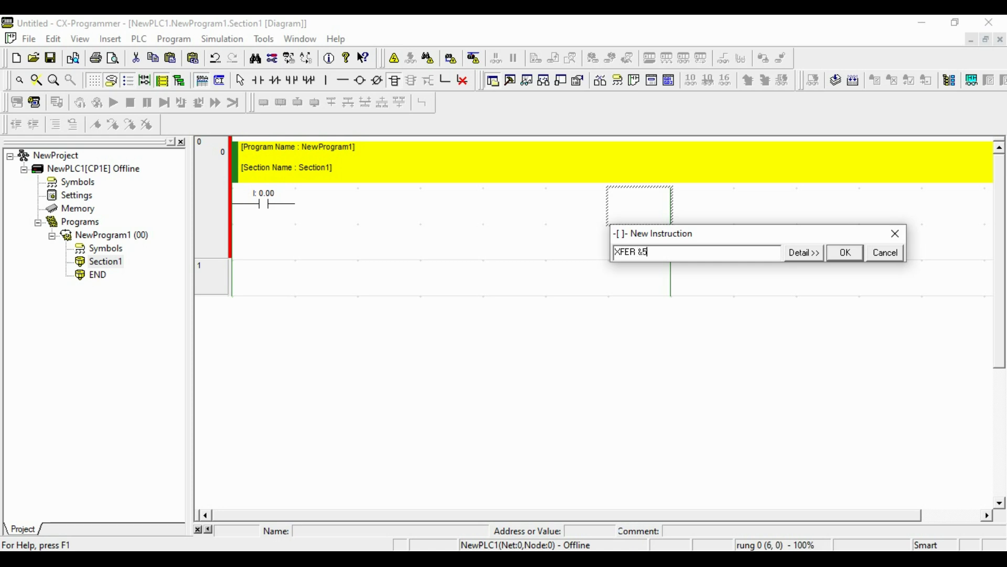
{"action": "type", "text": "d"}
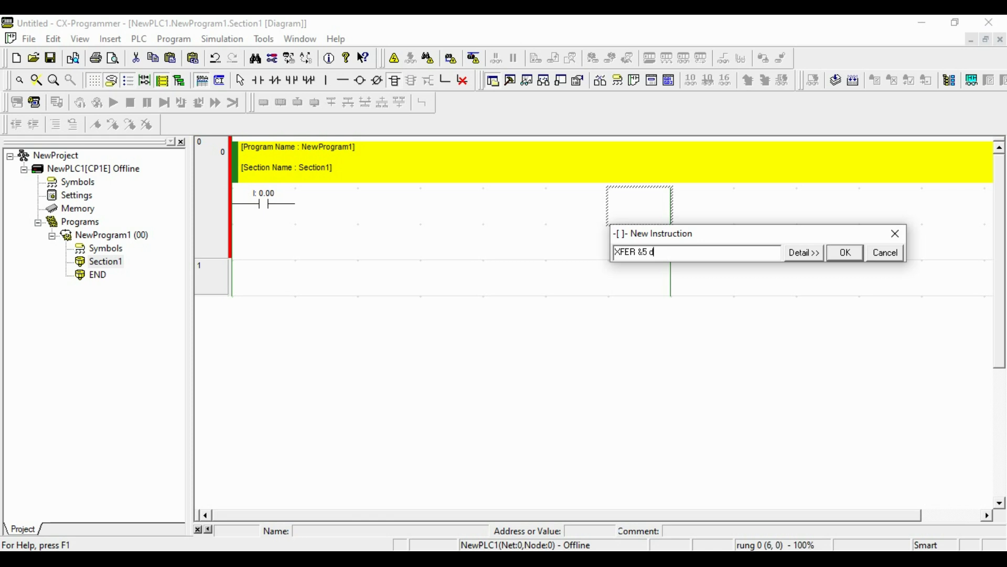
{"action": "type", "text": "100 d200"}
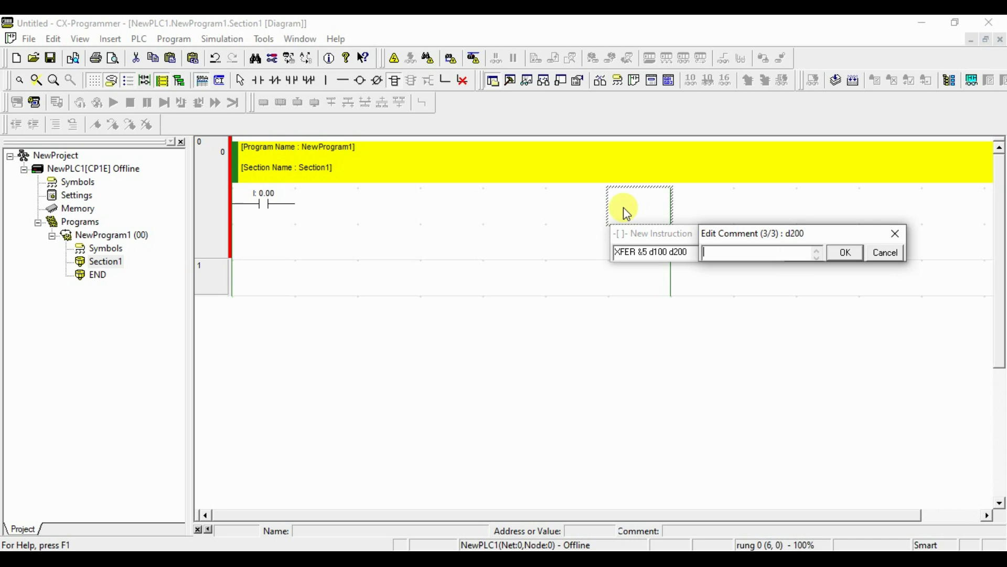
{"action": "left_click", "coordinate": [845, 252]}
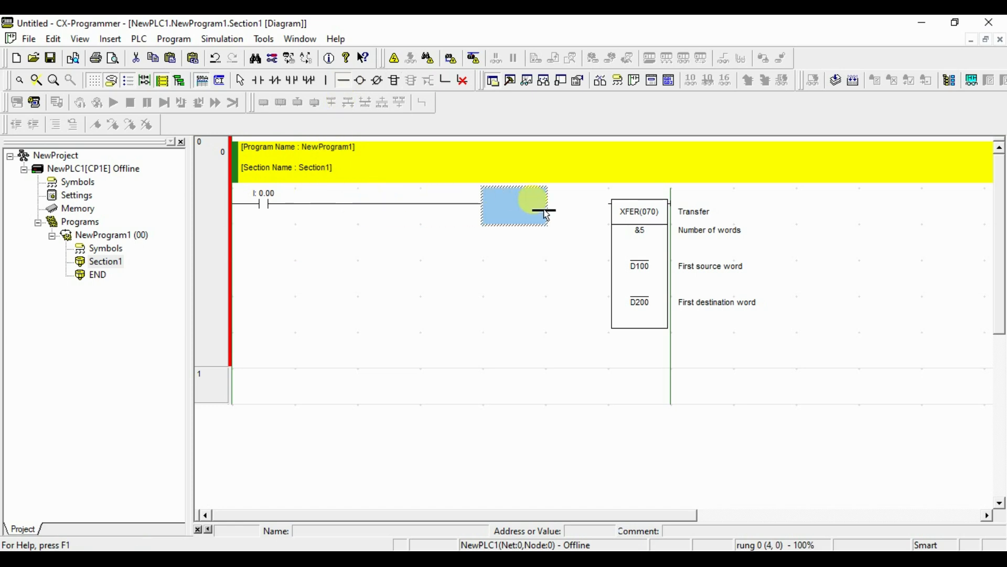
{"action": "left_click", "coordinate": [639, 269]}
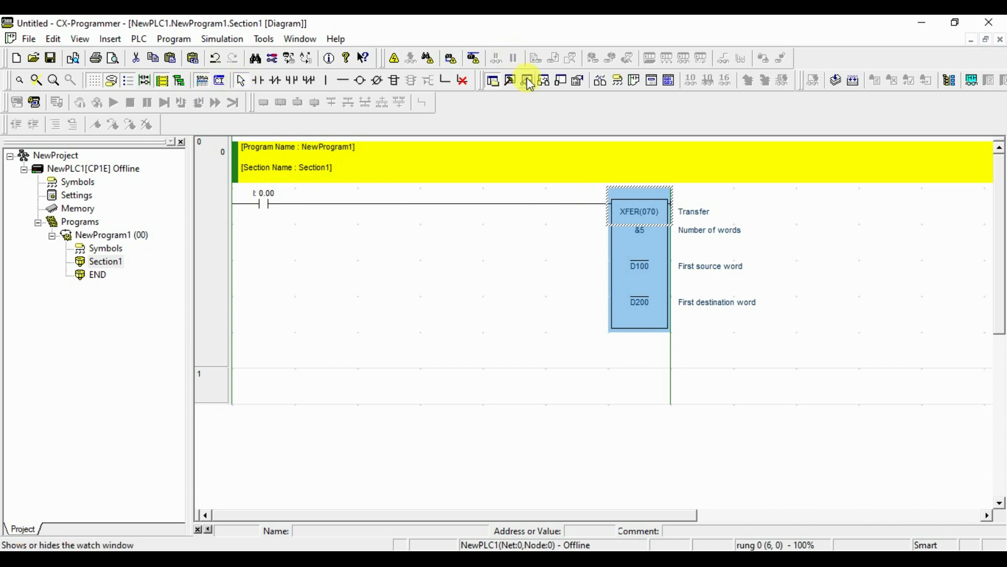
{"action": "mouse_move", "coordinate": [528, 80]}
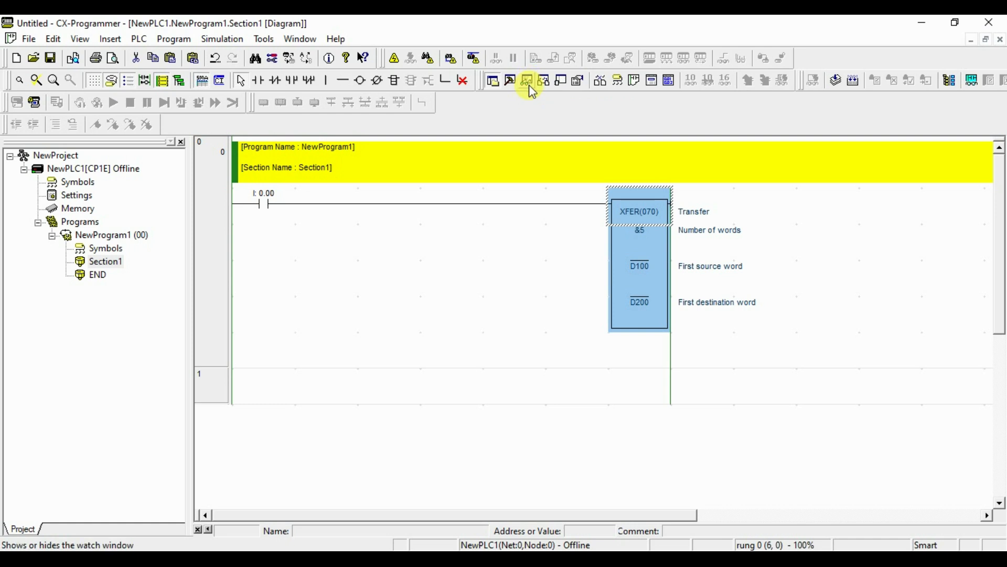
{"action": "mouse_move", "coordinate": [528, 81]}
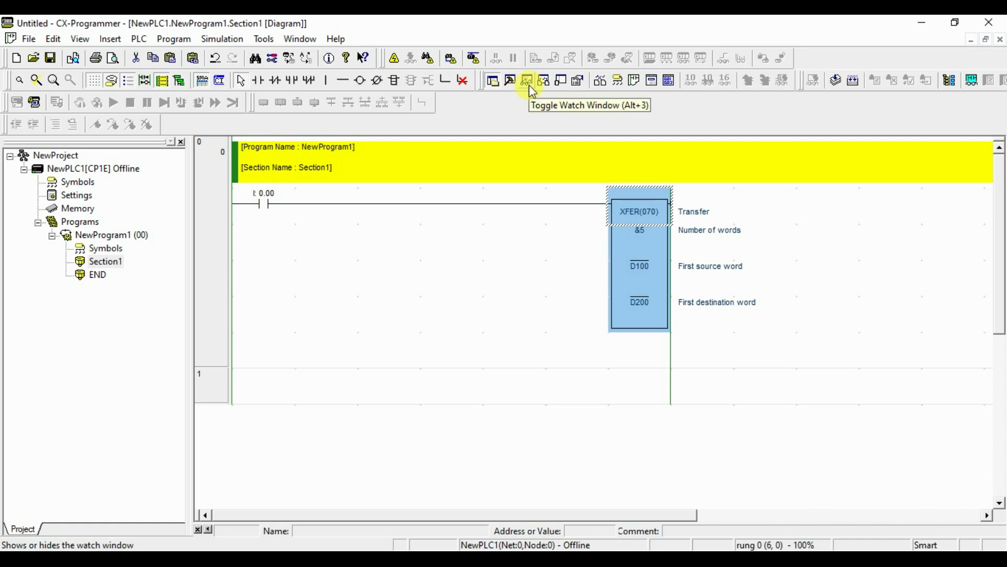
Open the watch window and add rows for D100–D104 and D200–D203.
{"action": "left_click", "coordinate": [526, 80]}
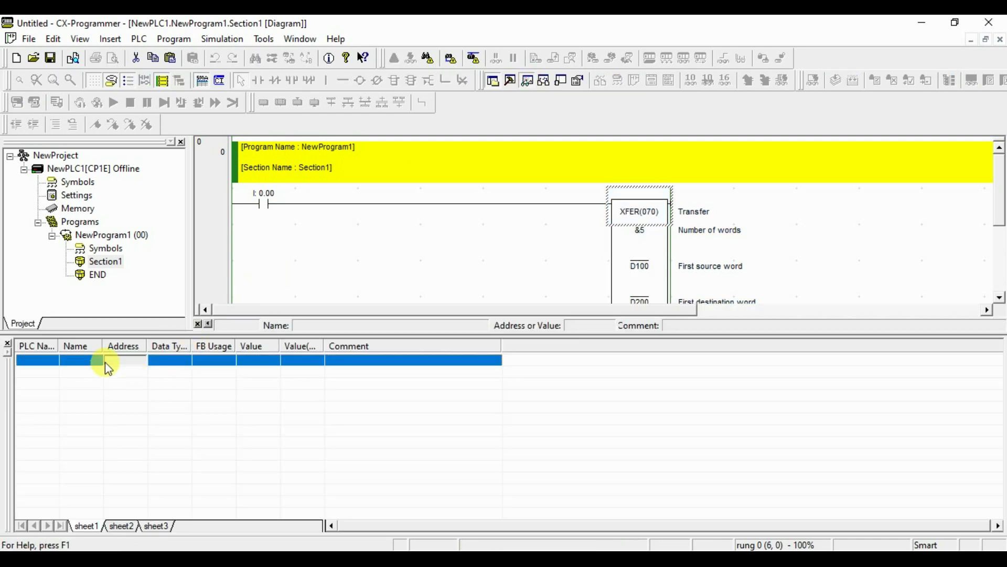
{"action": "mouse_move", "coordinate": [115, 366]}
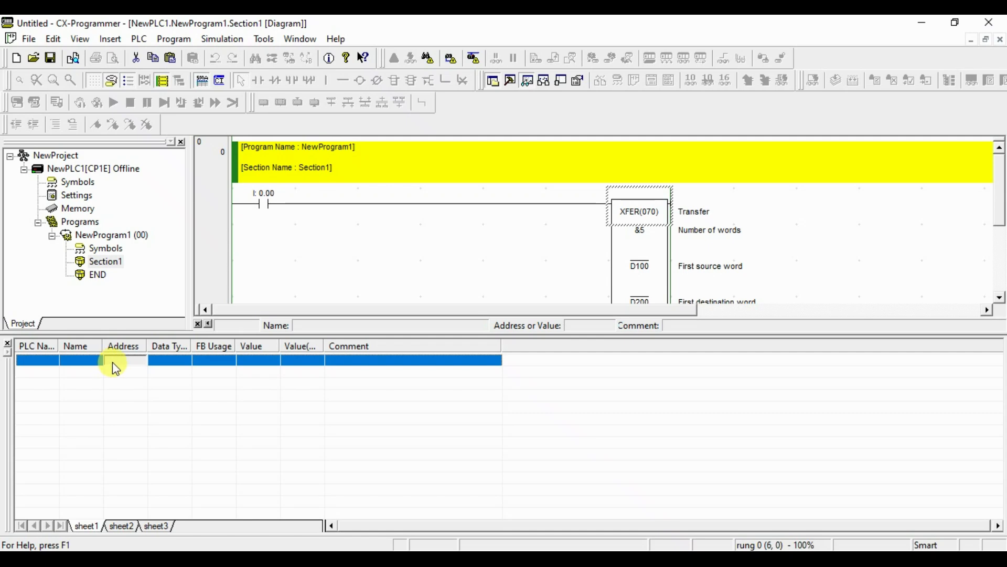
{"action": "type", "text": "d100"}
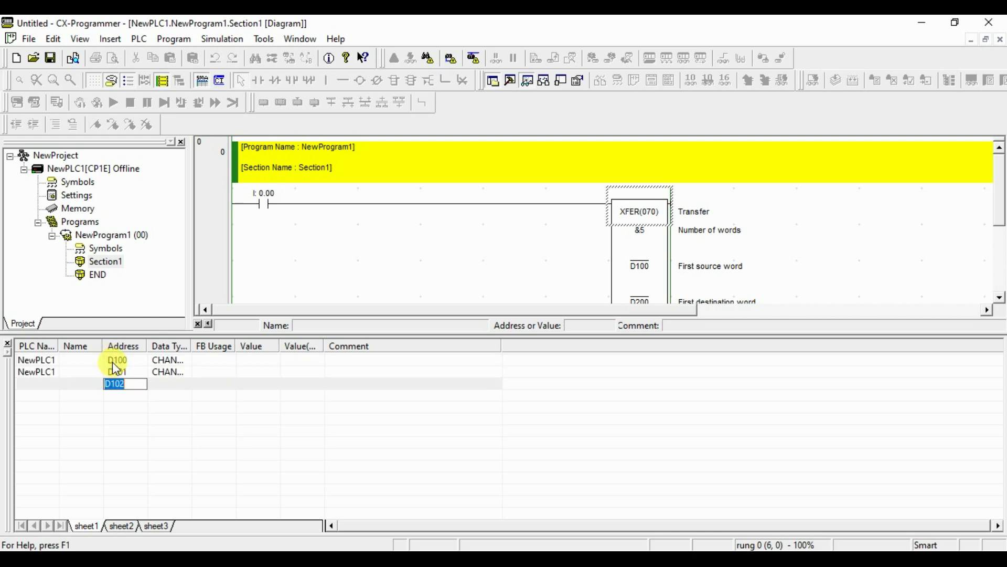
{"action": "key", "text": "Return"}
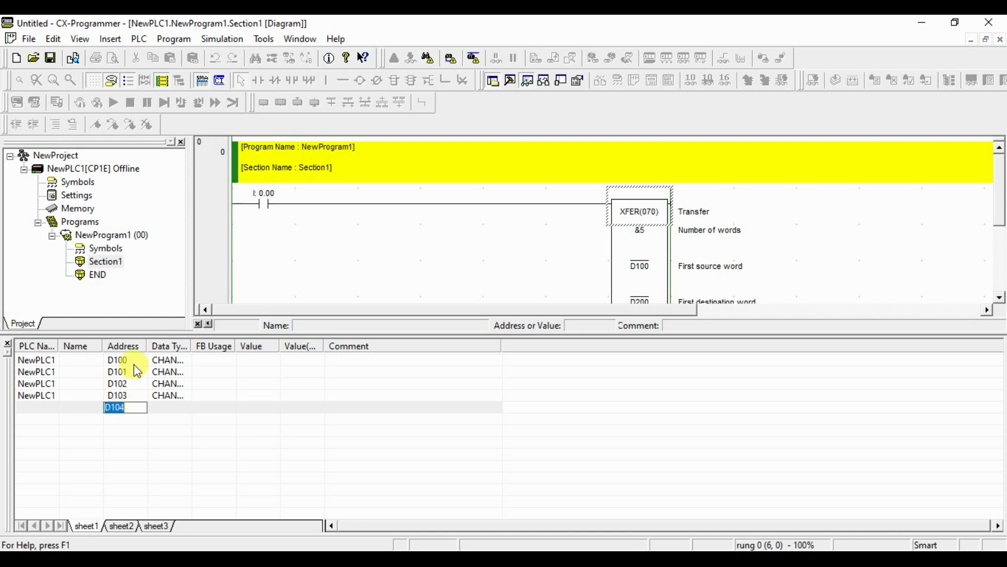
{"action": "mouse_move", "coordinate": [131, 376]}
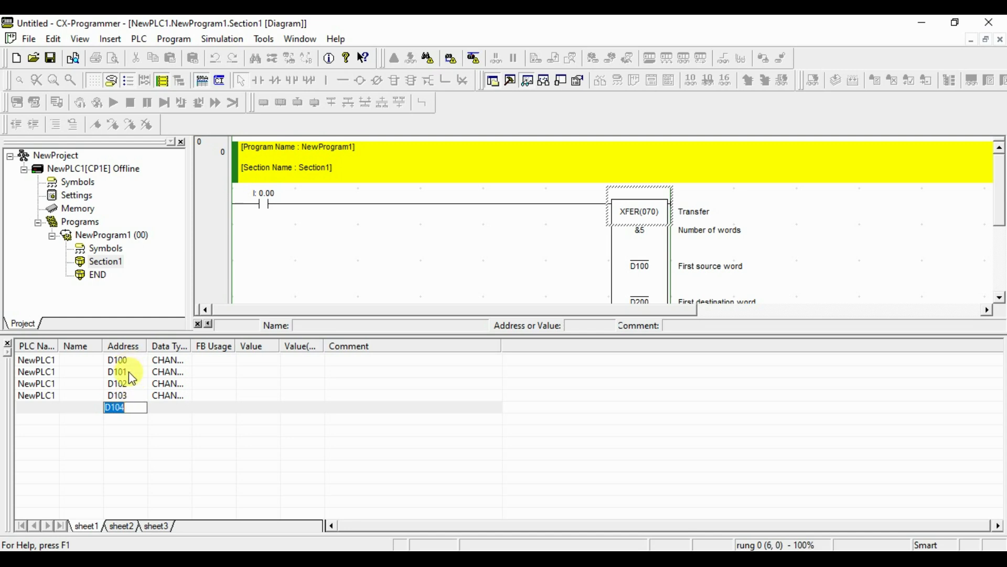
{"action": "mouse_move", "coordinate": [651, 246]}
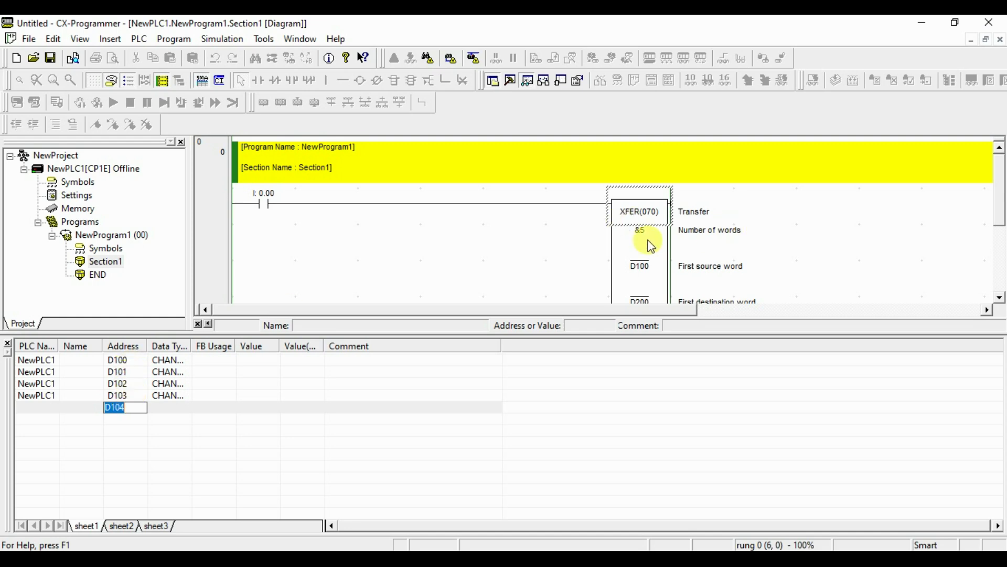
{"action": "mouse_move", "coordinate": [109, 437]}
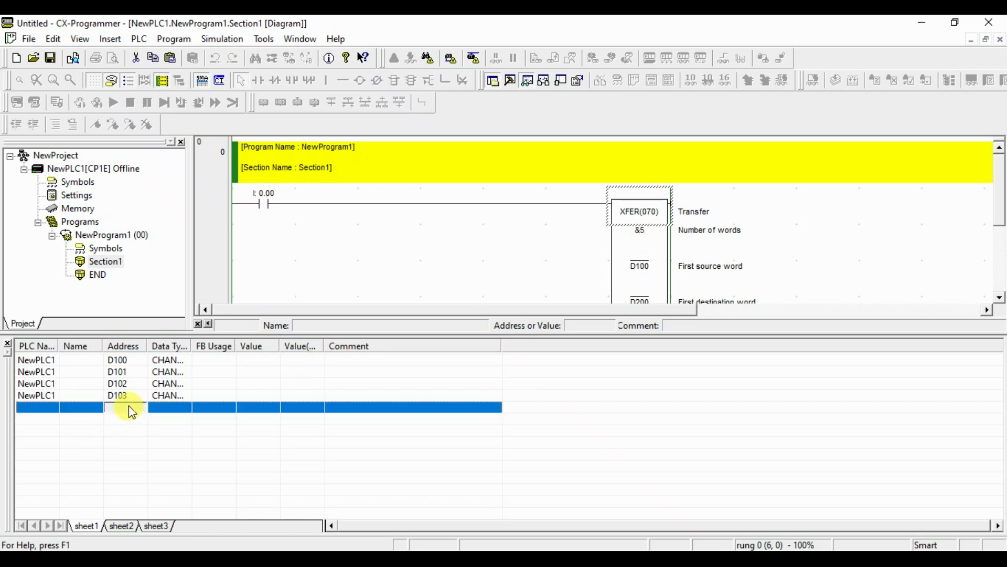
{"action": "double_click", "coordinate": [122, 407]}
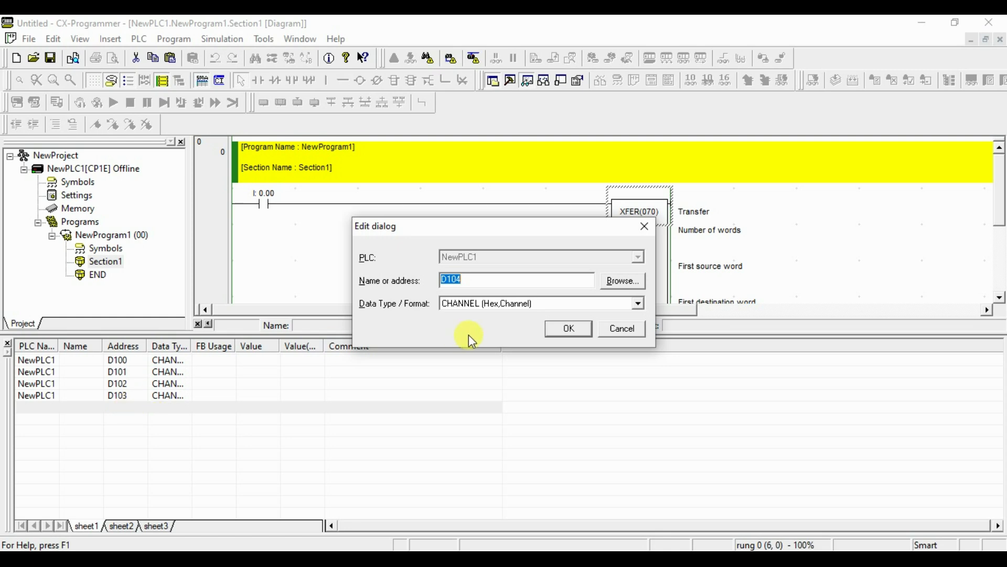
{"action": "left_click", "coordinate": [567, 327]}
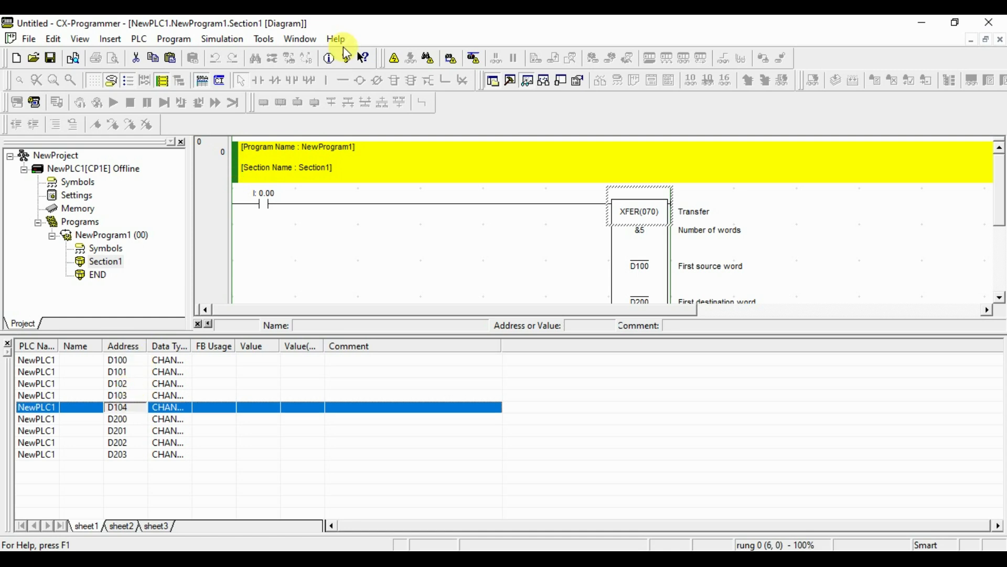
{"action": "mouse_move", "coordinate": [255, 72]}
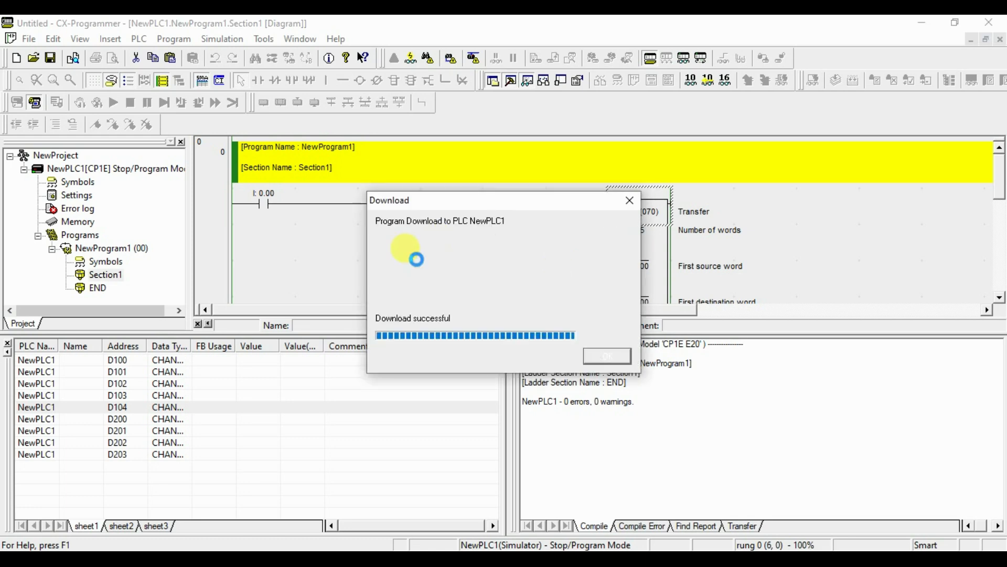
Dismiss the successful download notice once the simulated CP1E is in monitor mode.
{"action": "left_click", "coordinate": [605, 356]}
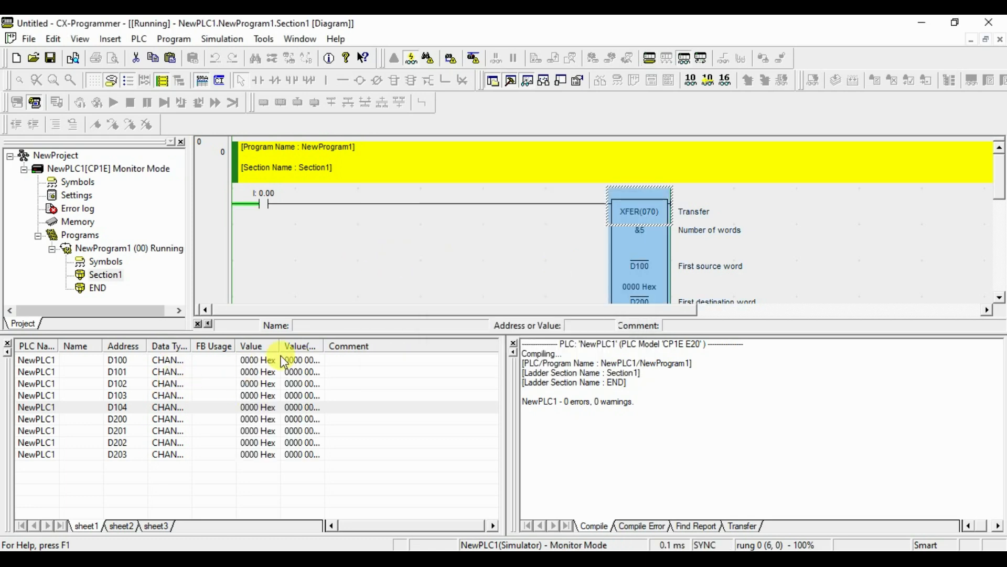
Enter values 10–50 into D100–D104 and begin a new D204 watch row.
{"action": "double_click", "coordinate": [258, 360]}
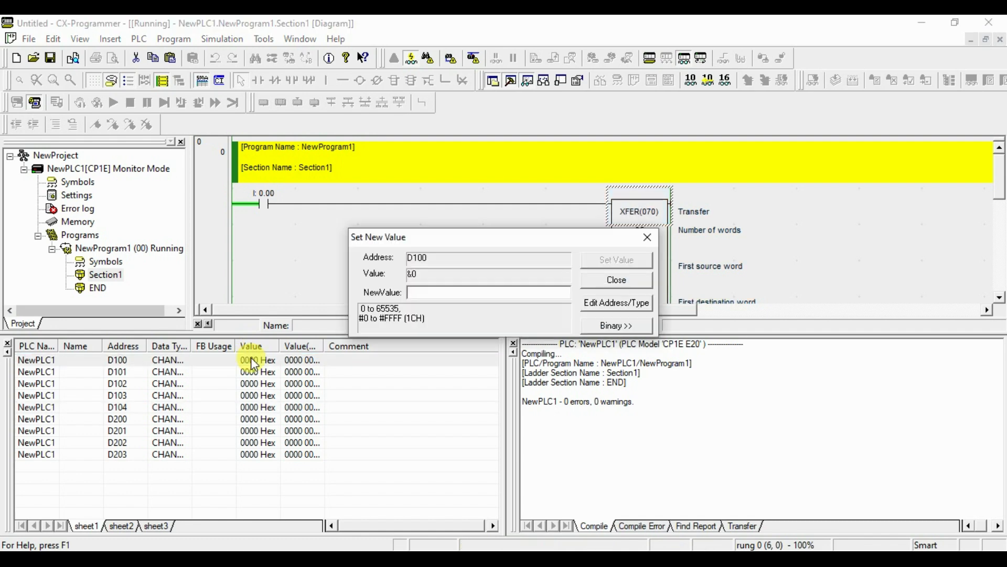
{"action": "type", "text": "10"}
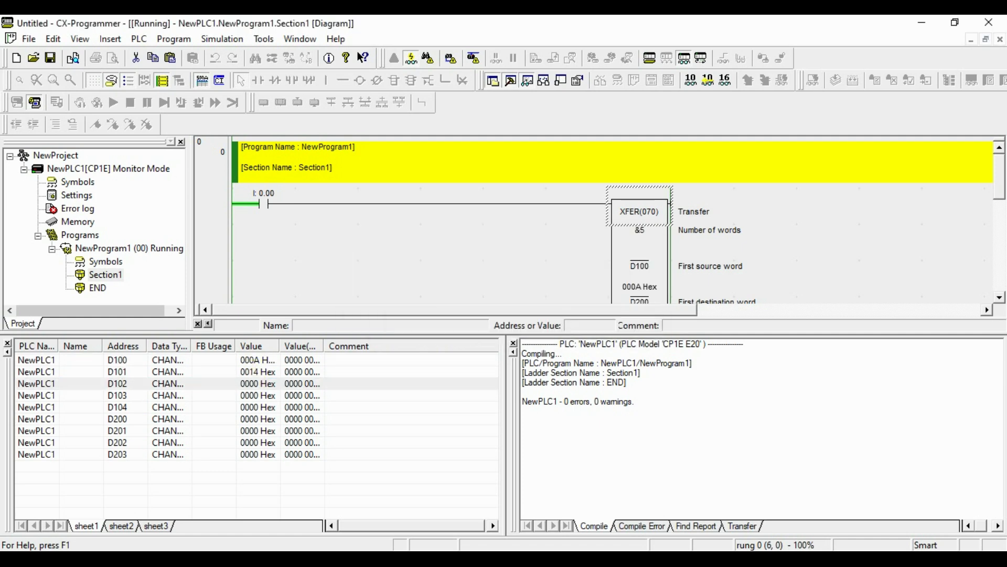
{"action": "double_click", "coordinate": [253, 395]}
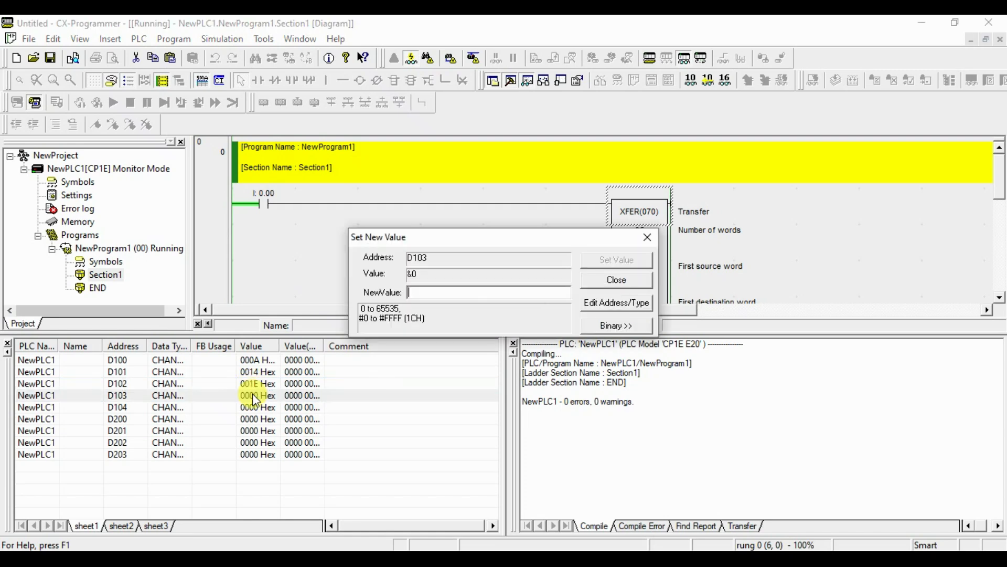
{"action": "left_click", "coordinate": [614, 280]}
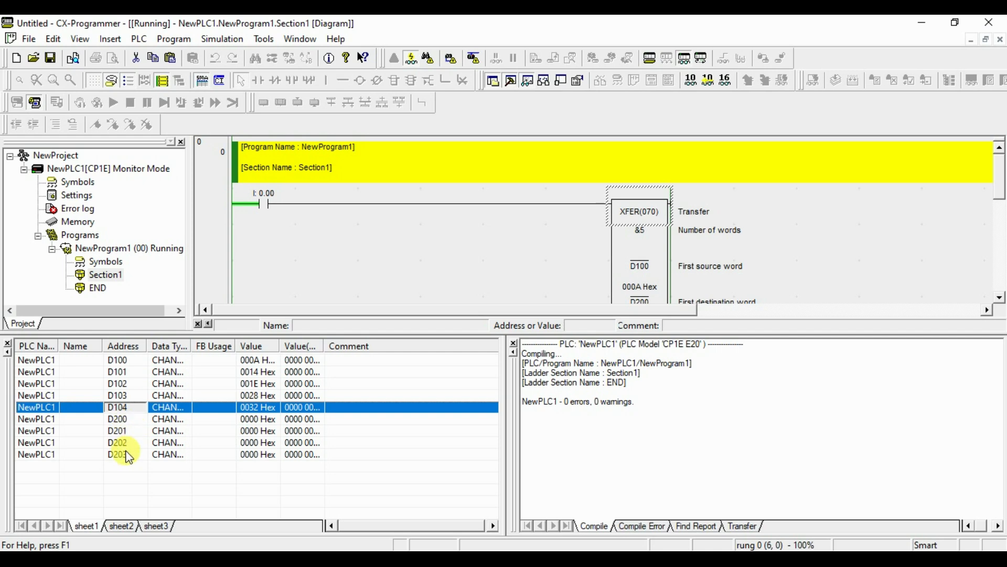
{"action": "left_click", "coordinate": [123, 466]}
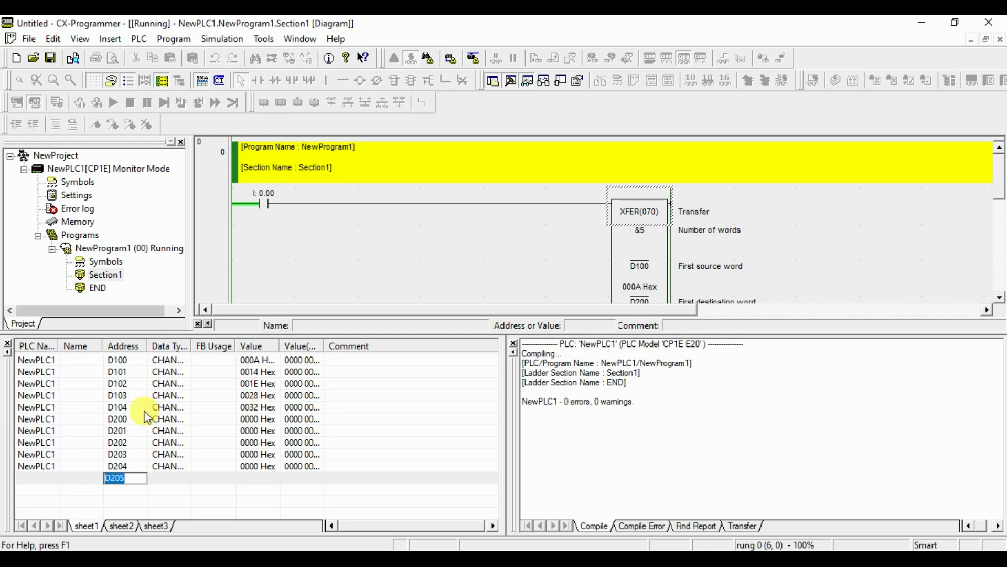
{"action": "mouse_move", "coordinate": [276, 396]}
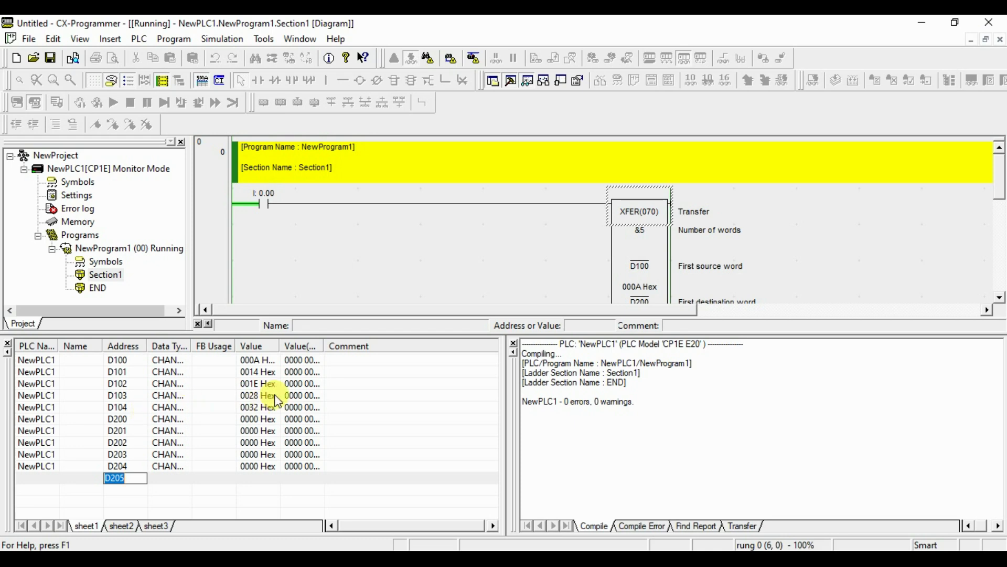
{"action": "mouse_move", "coordinate": [212, 243]}
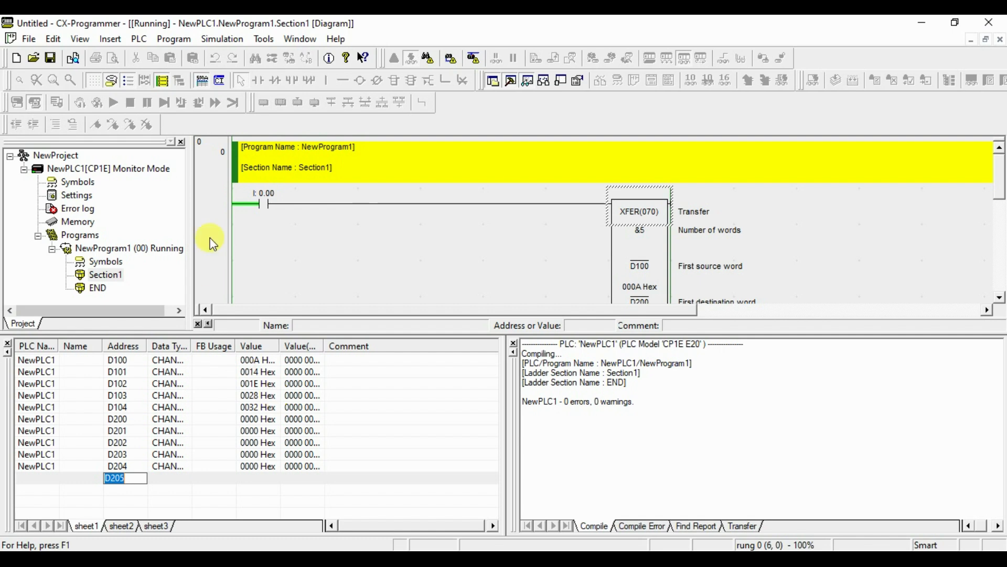
Force contact 0.00 on, verify D200–D204 match D100–D104, and select XFER.
{"action": "right_click", "coordinate": [263, 203]}
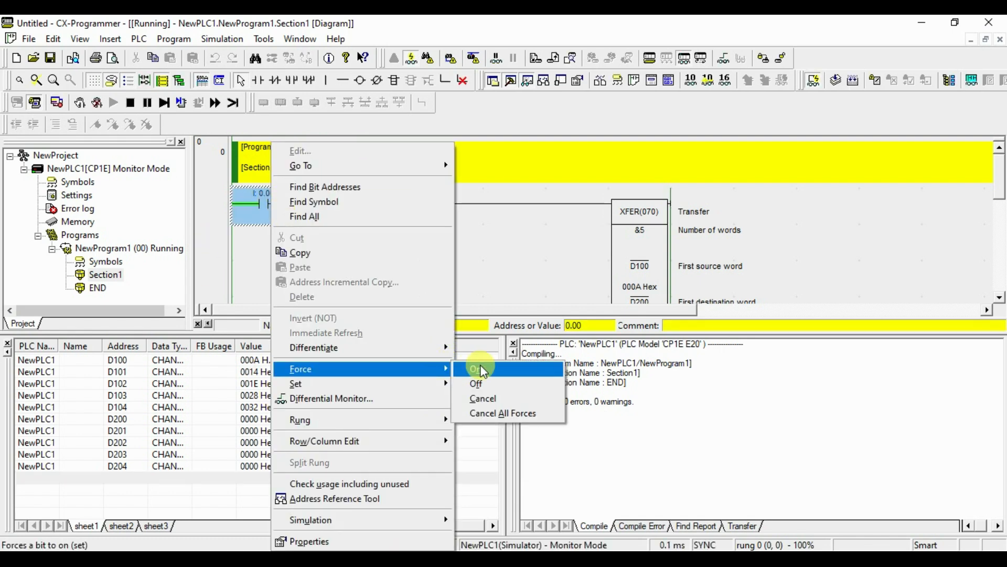
{"action": "left_click", "coordinate": [476, 369]}
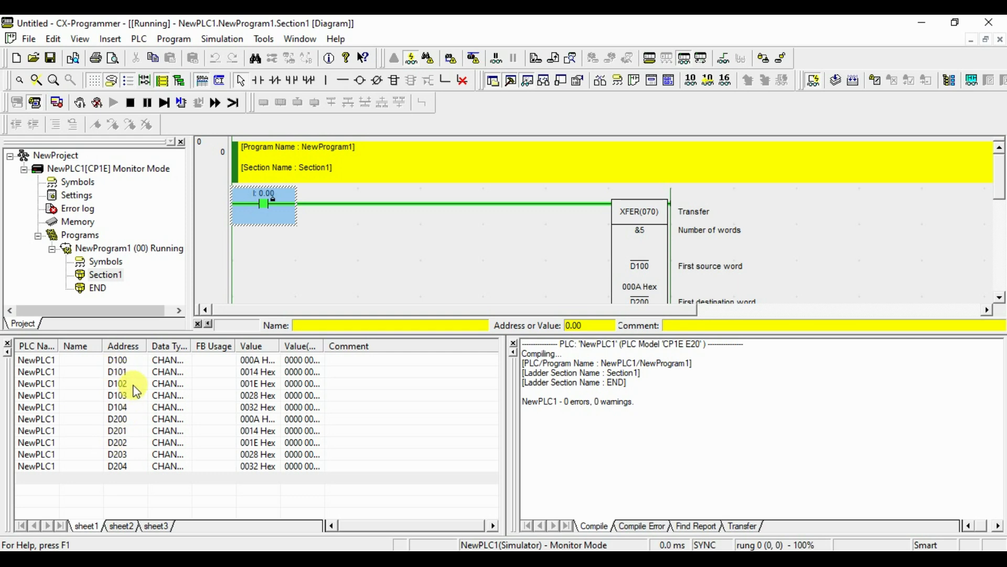
{"action": "mouse_move", "coordinate": [240, 455]}
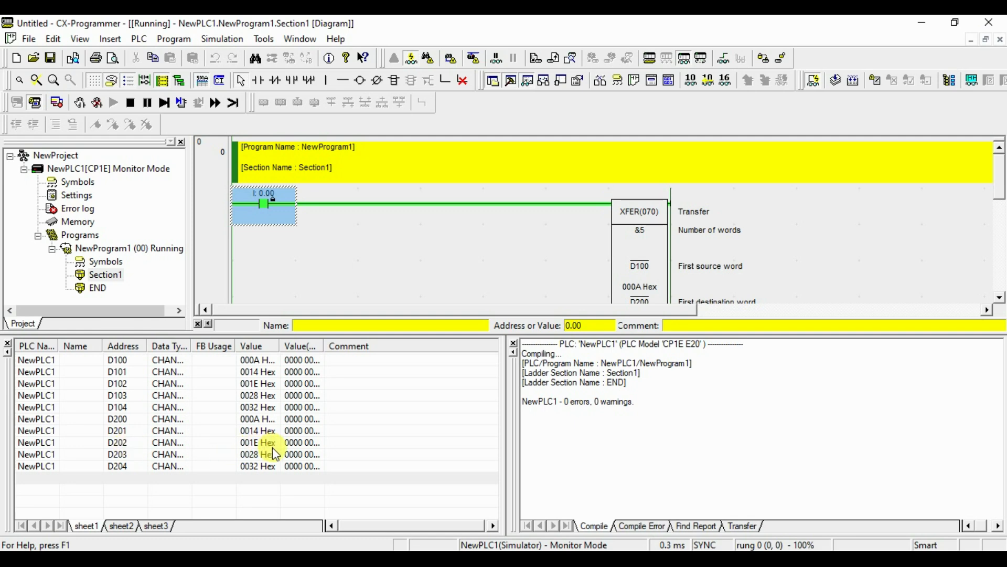
{"action": "mouse_move", "coordinate": [142, 383]}
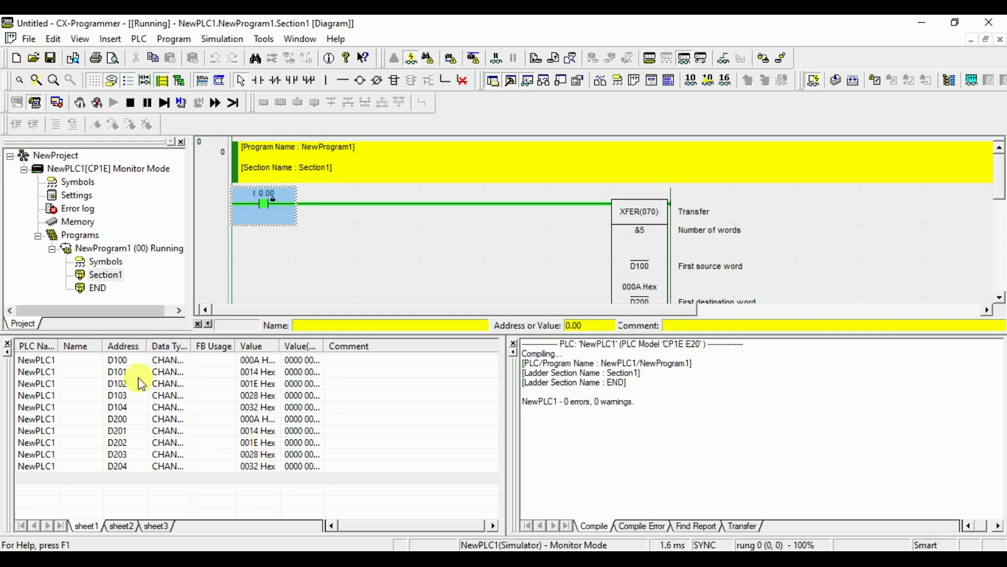
{"action": "mouse_move", "coordinate": [127, 401]}
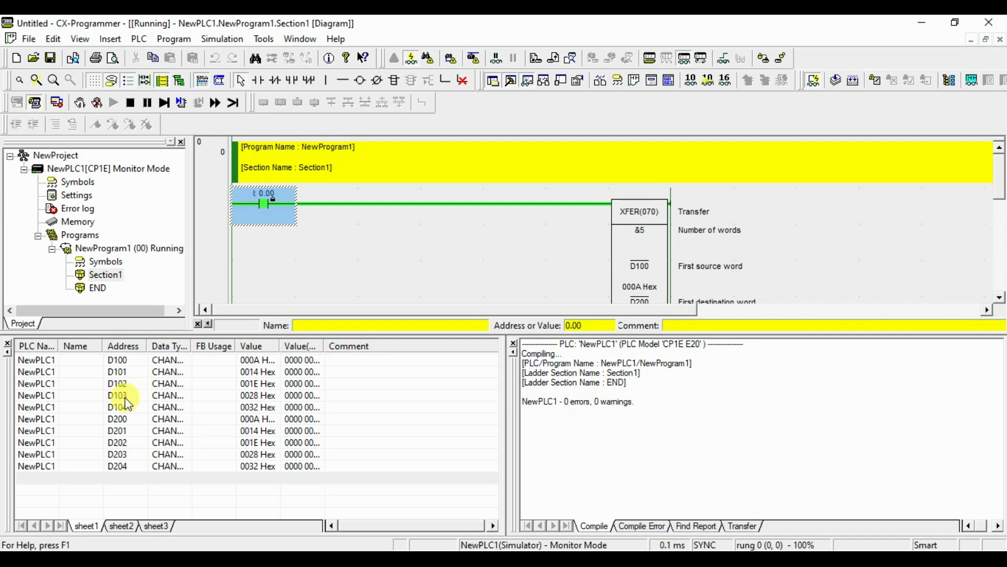
{"action": "mouse_move", "coordinate": [131, 408]}
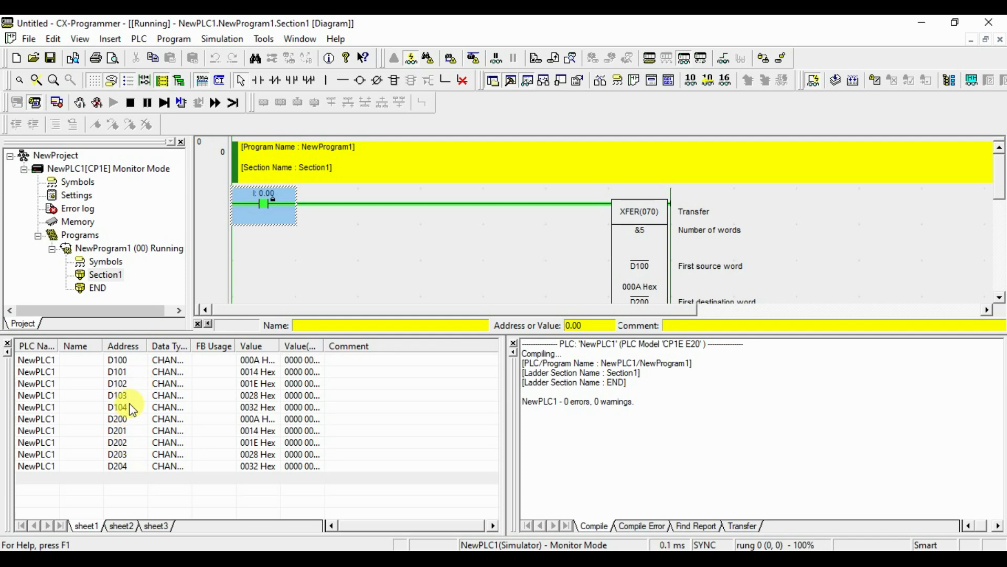
{"action": "mouse_move", "coordinate": [269, 466]}
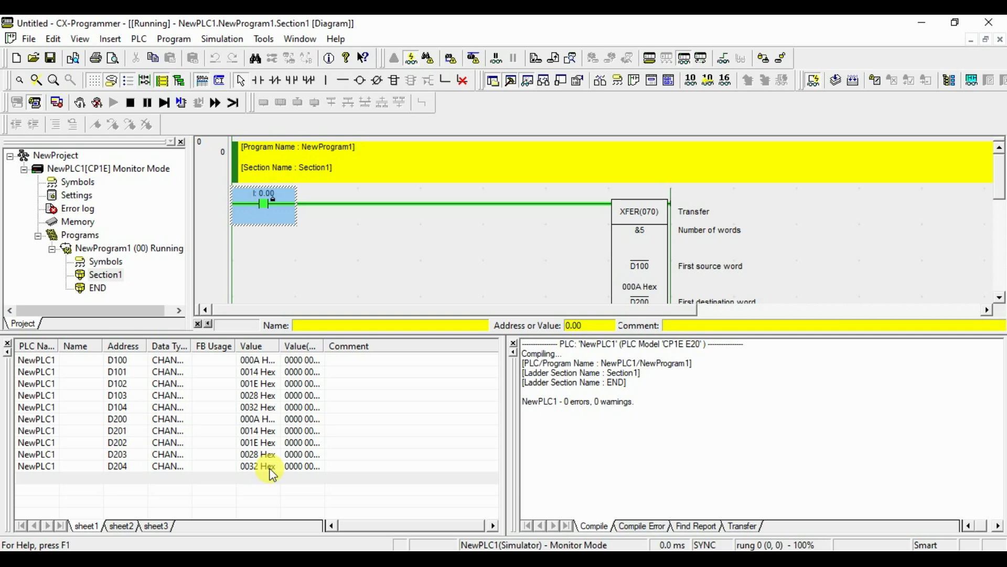
{"action": "left_click", "coordinate": [639, 246]}
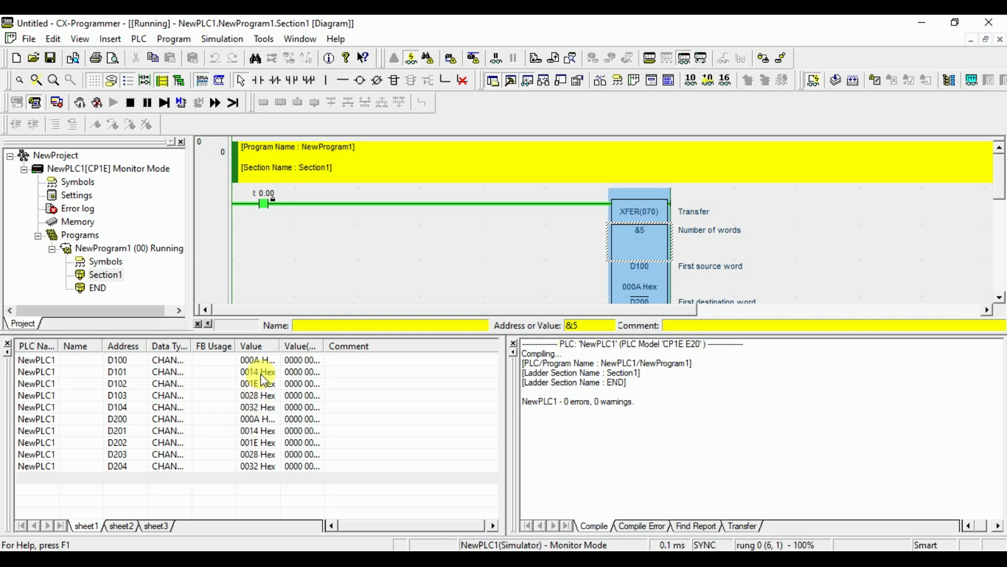
Cancel the input 0.00 value entry and stop the simulation to edit offline.
{"action": "double_click", "coordinate": [264, 201]}
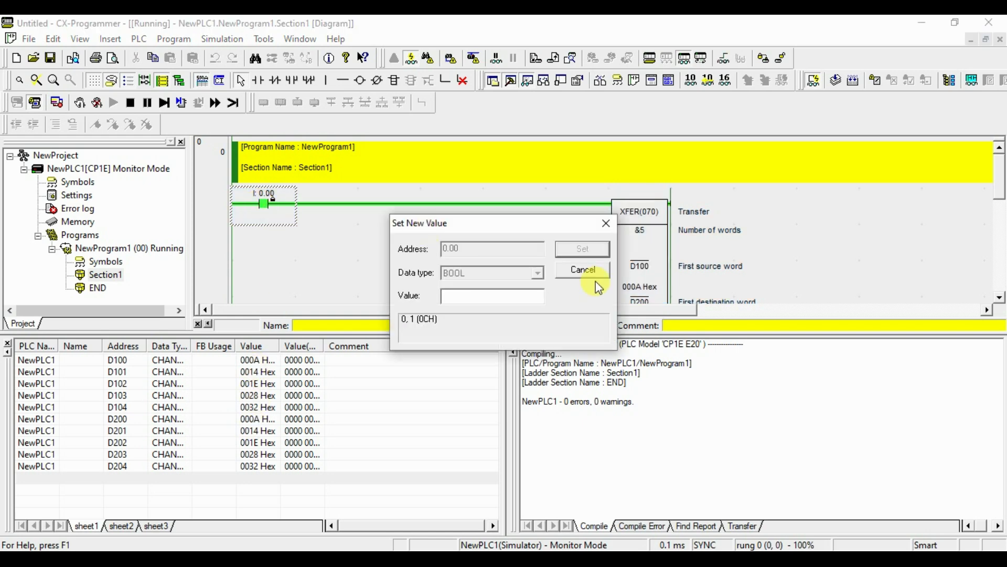
{"action": "left_click", "coordinate": [581, 269]}
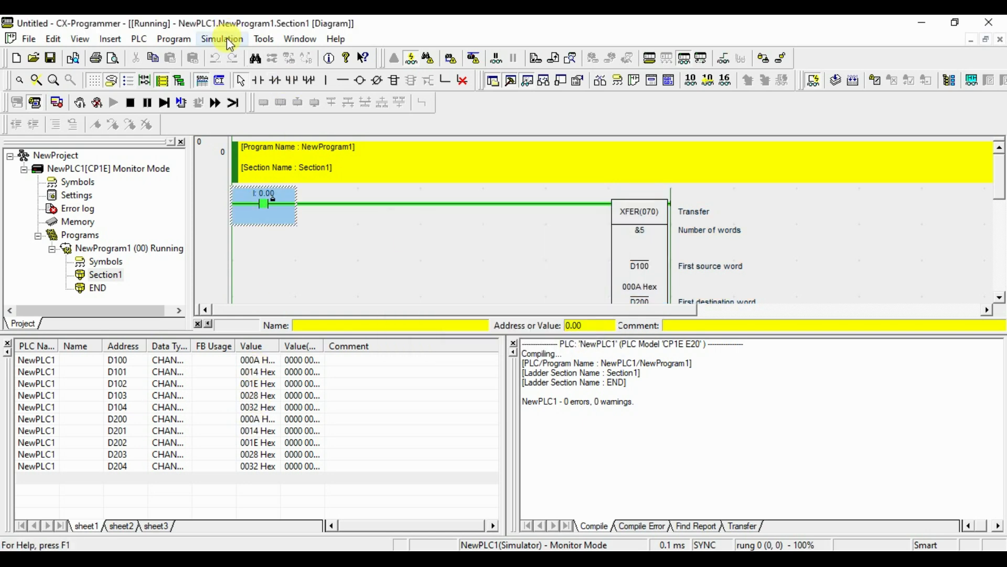
{"action": "left_click", "coordinate": [130, 102]}
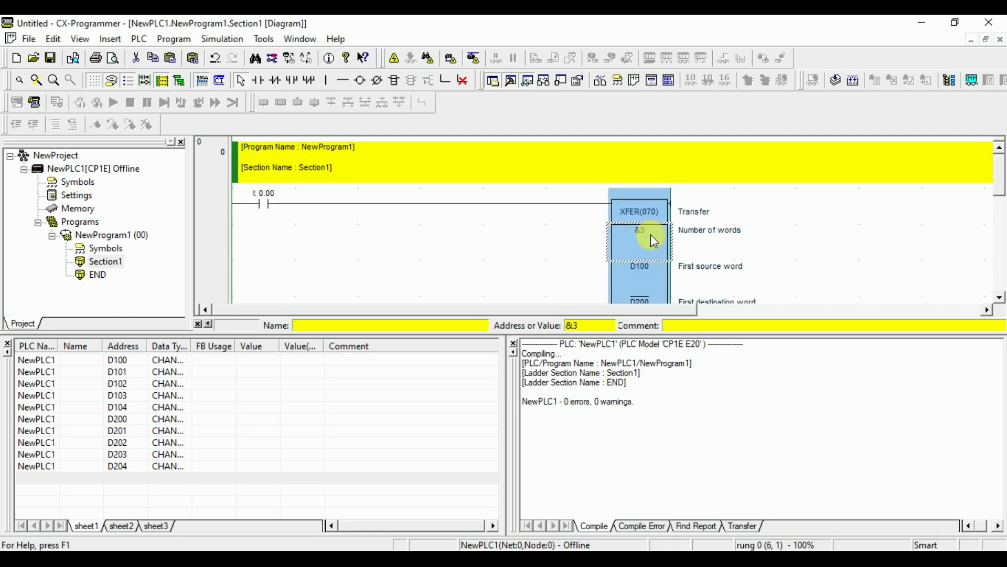
{"action": "mouse_move", "coordinate": [222, 39]}
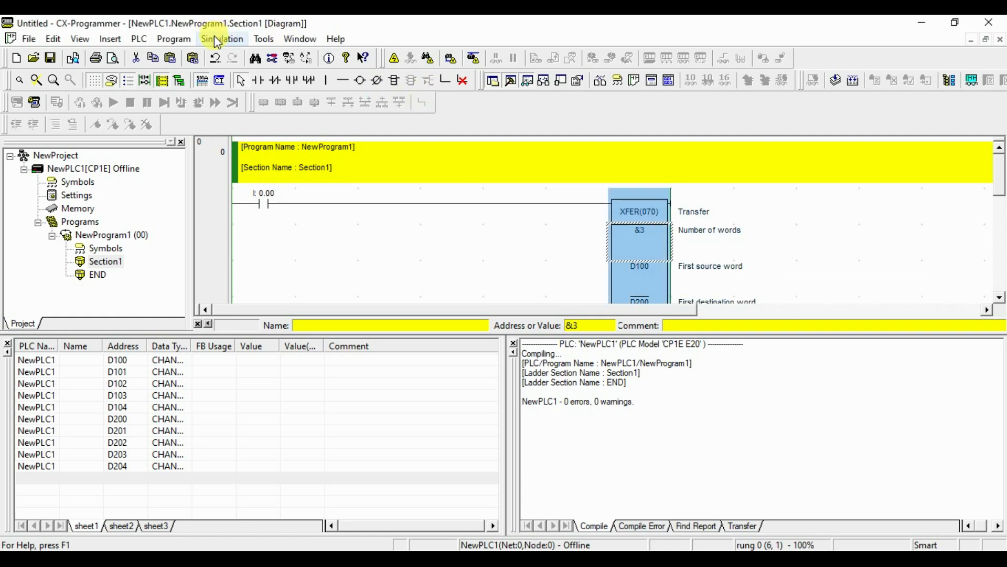
{"action": "mouse_move", "coordinate": [357, 247]}
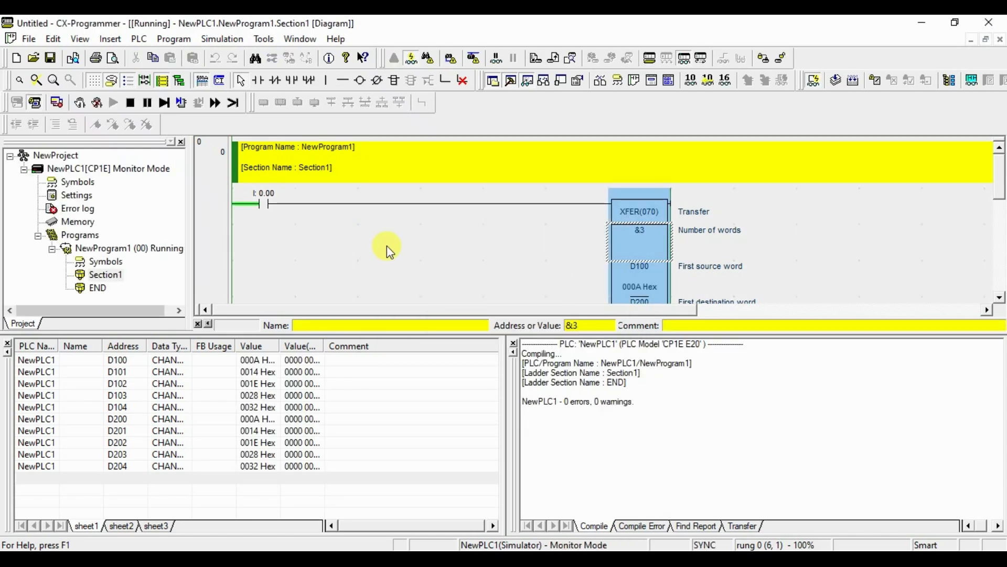
Set D100–D104 to 1, 2, 3, 4 and 5, then select the D202 row.
{"action": "double_click", "coordinate": [257, 360]}
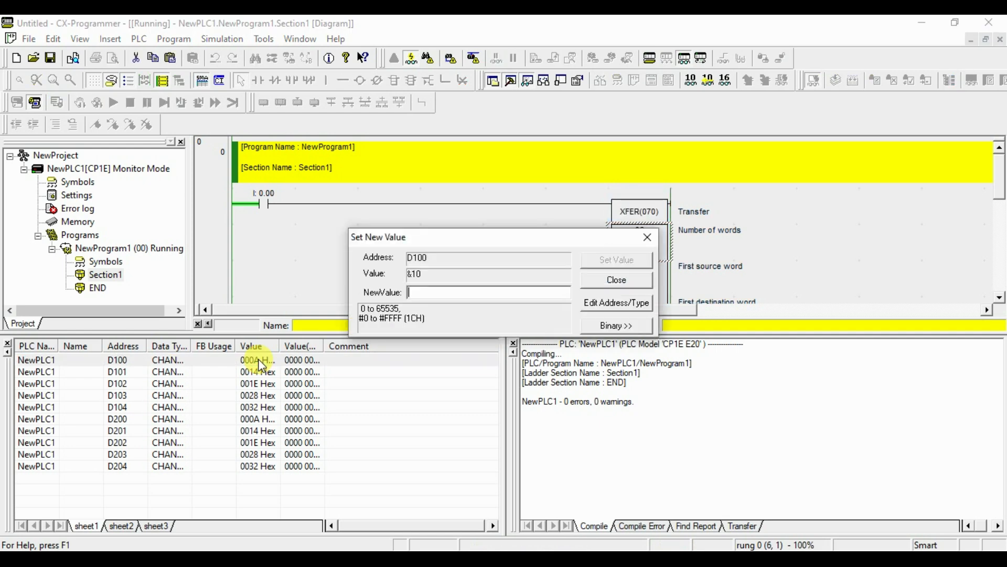
{"action": "left_click", "coordinate": [615, 280]}
{"action": "type", "text": "3"}
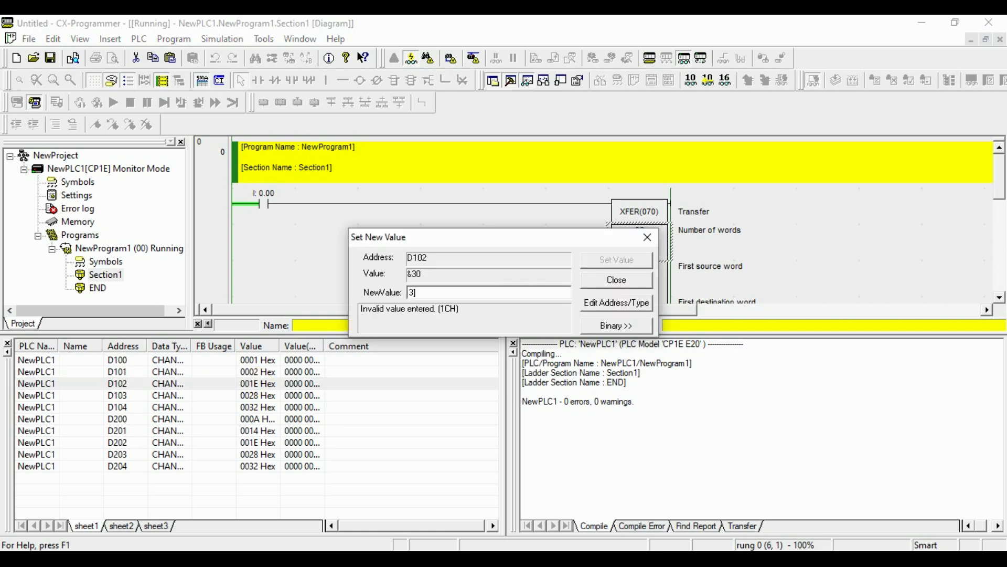
{"action": "left_click", "coordinate": [615, 280]}
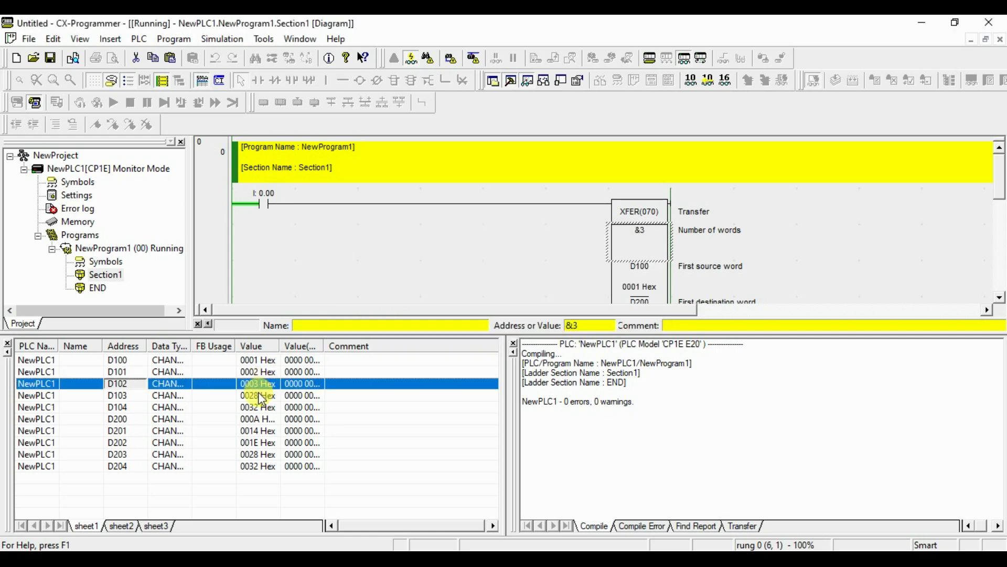
{"action": "left_click", "coordinate": [115, 396]}
{"action": "type", "text": "04"}
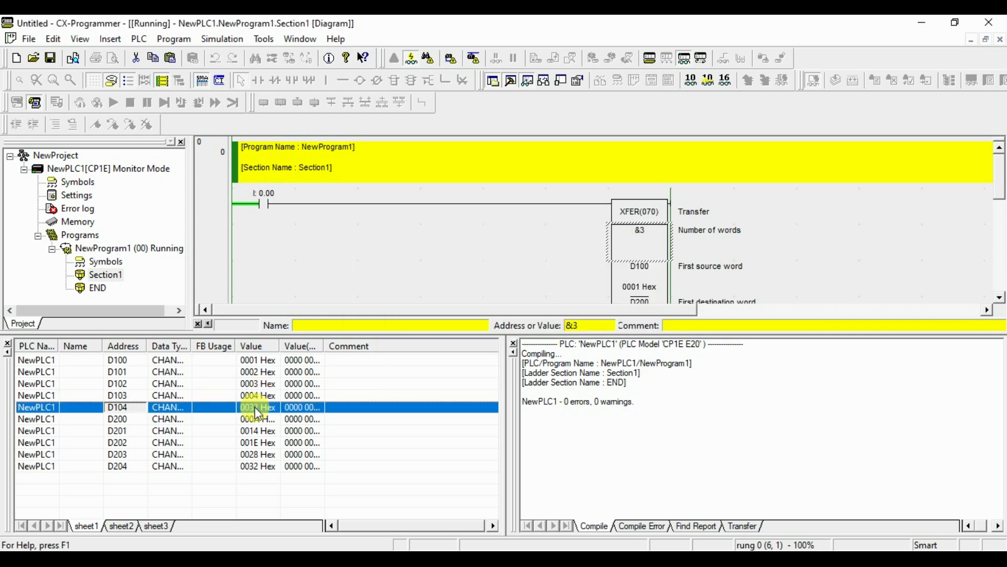
{"action": "left_click", "coordinate": [118, 418]}
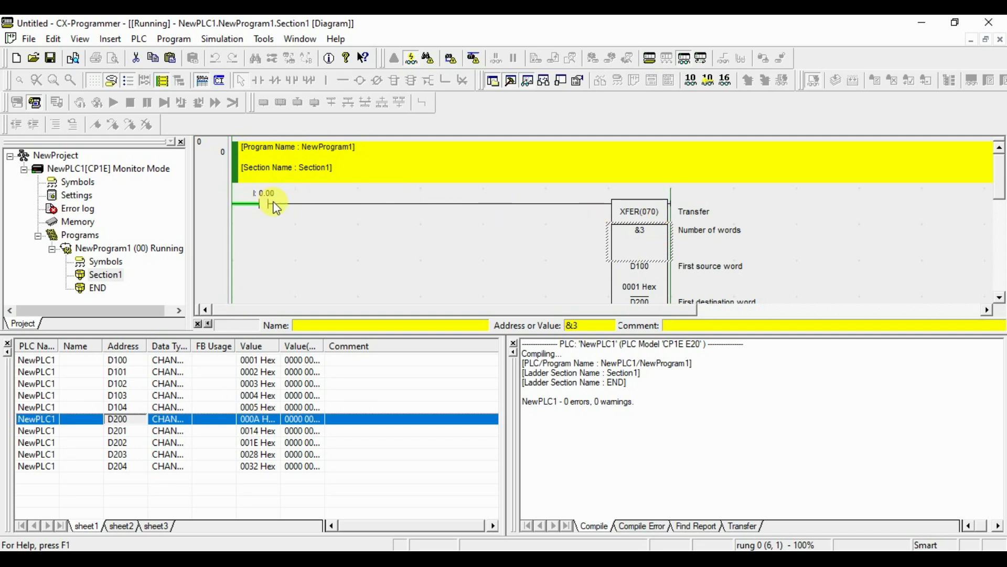
{"action": "mouse_move", "coordinate": [652, 242]}
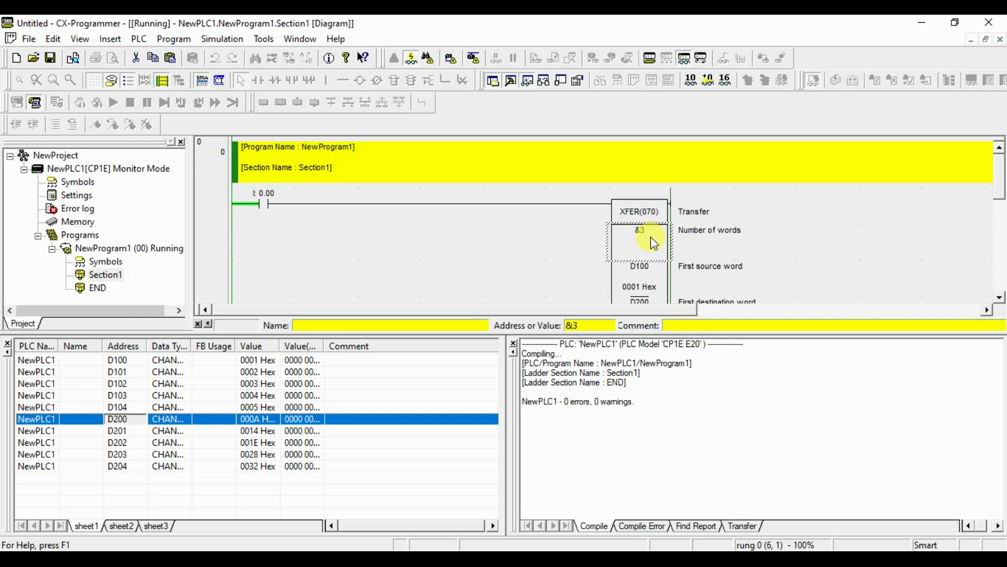
{"action": "mouse_move", "coordinate": [248, 360]}
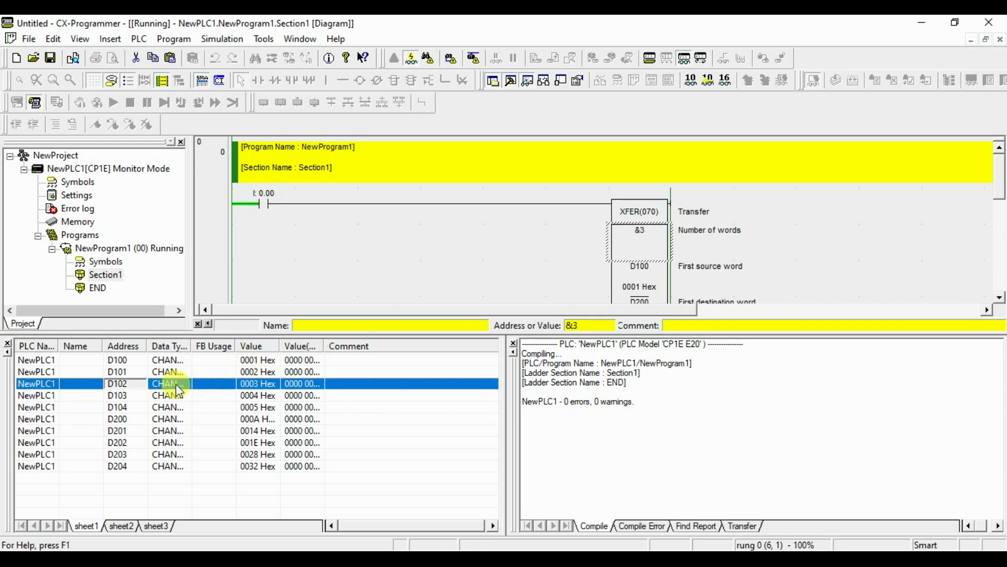
{"action": "mouse_move", "coordinate": [120, 383]}
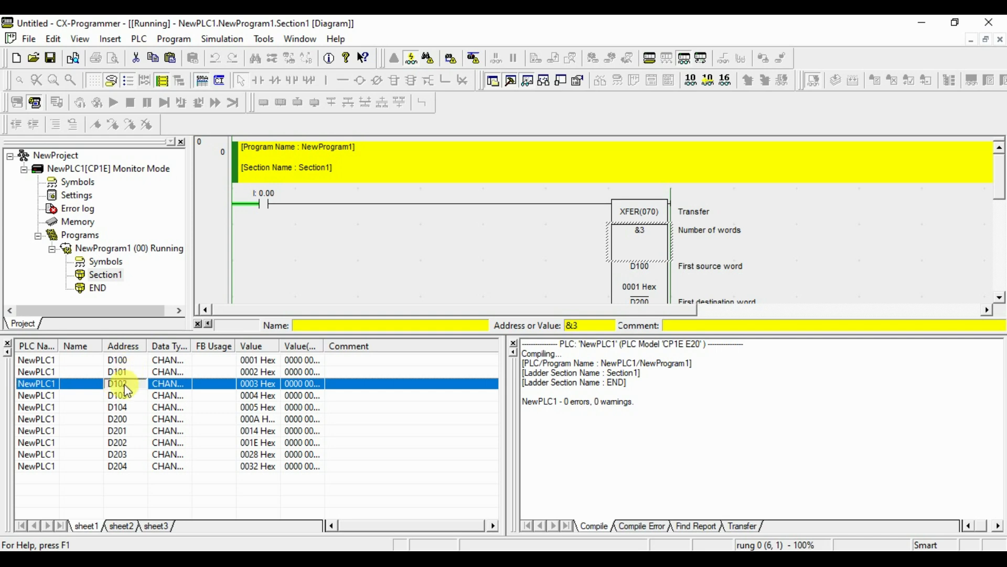
{"action": "mouse_move", "coordinate": [127, 440]}
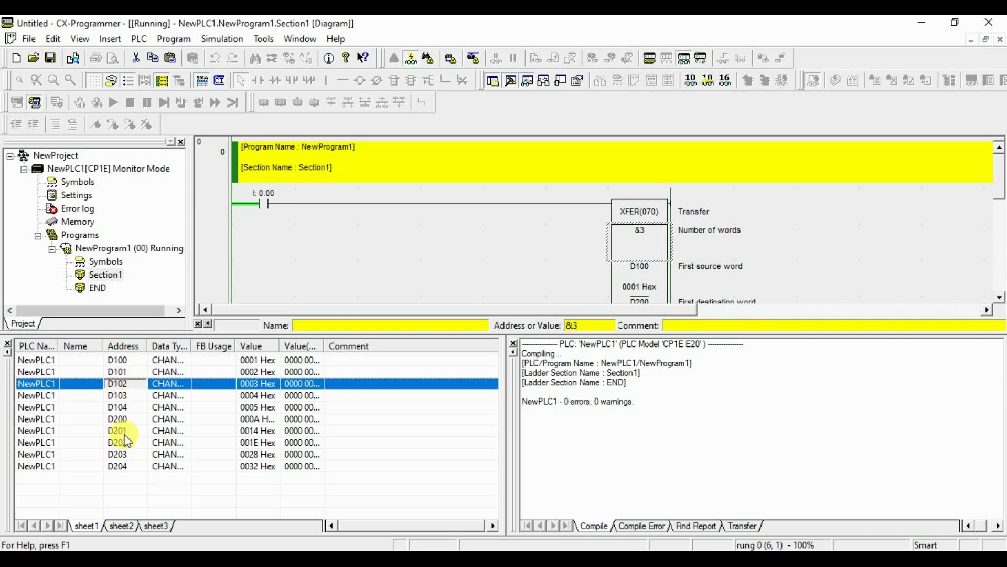
{"action": "left_click", "coordinate": [122, 442]}
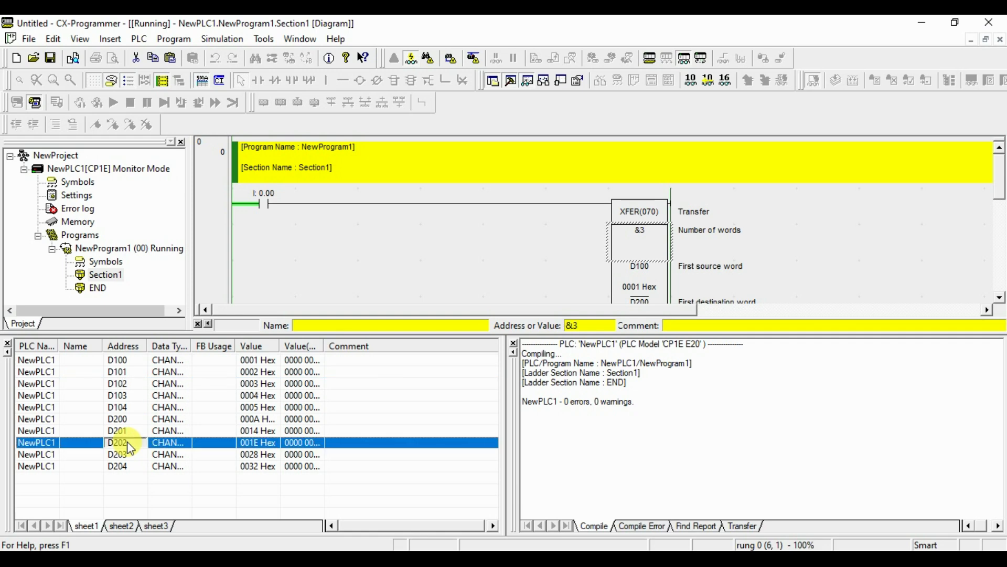
{"action": "mouse_move", "coordinate": [135, 407]}
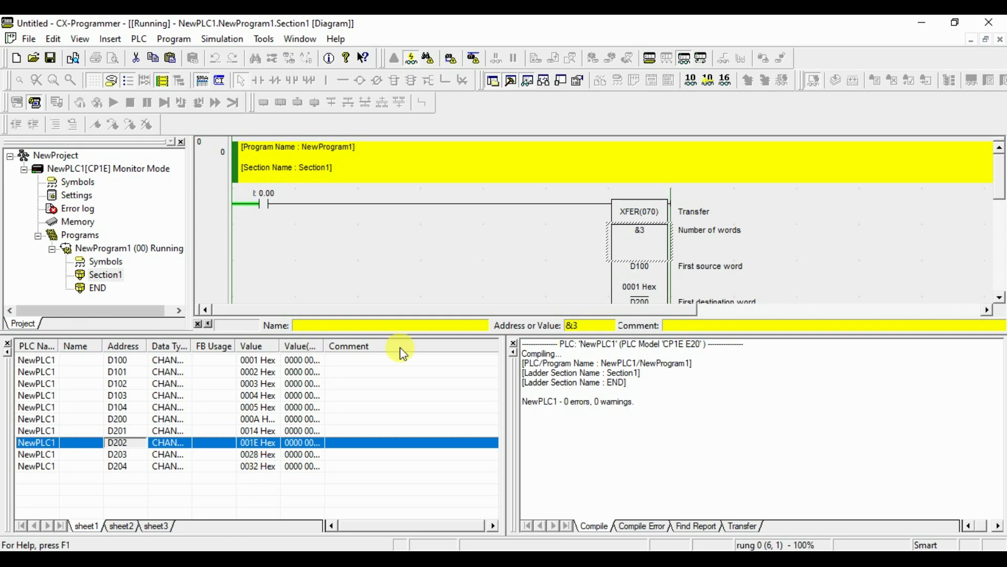
Force input 0.00 on and check only D200–D202 changed to 0001–0003.
{"action": "right_click", "coordinate": [251, 204]}
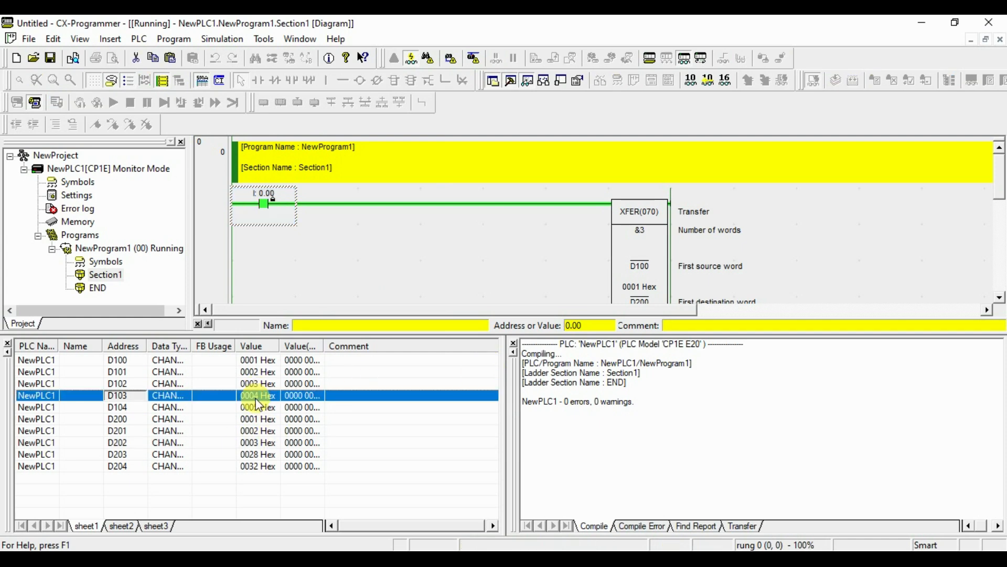
{"action": "left_click", "coordinate": [257, 454]}
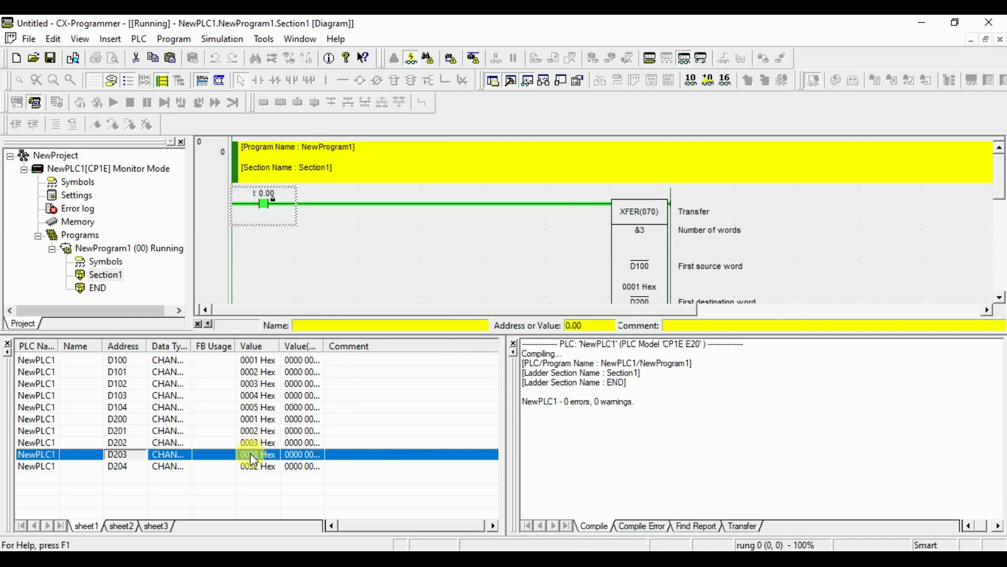